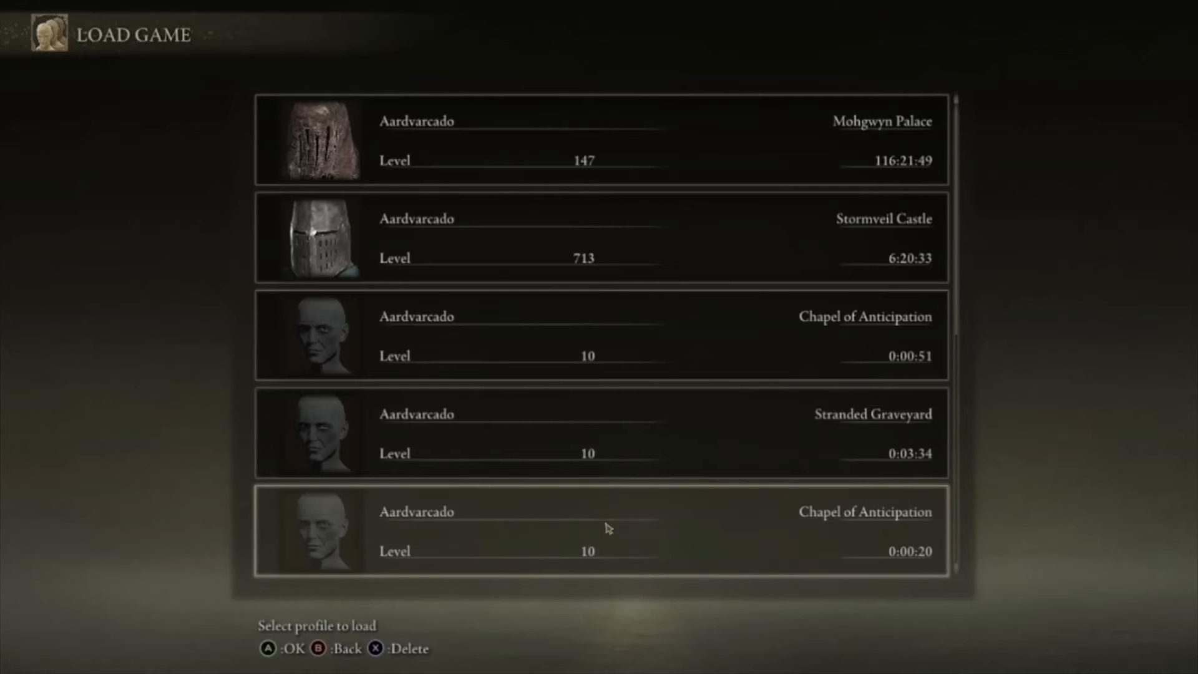
Step: Scroll the Load Game character list, then quit Elden Ring back to Steam
{"action": "scroll", "scroll_direction": "down", "scroll_amount": 3}
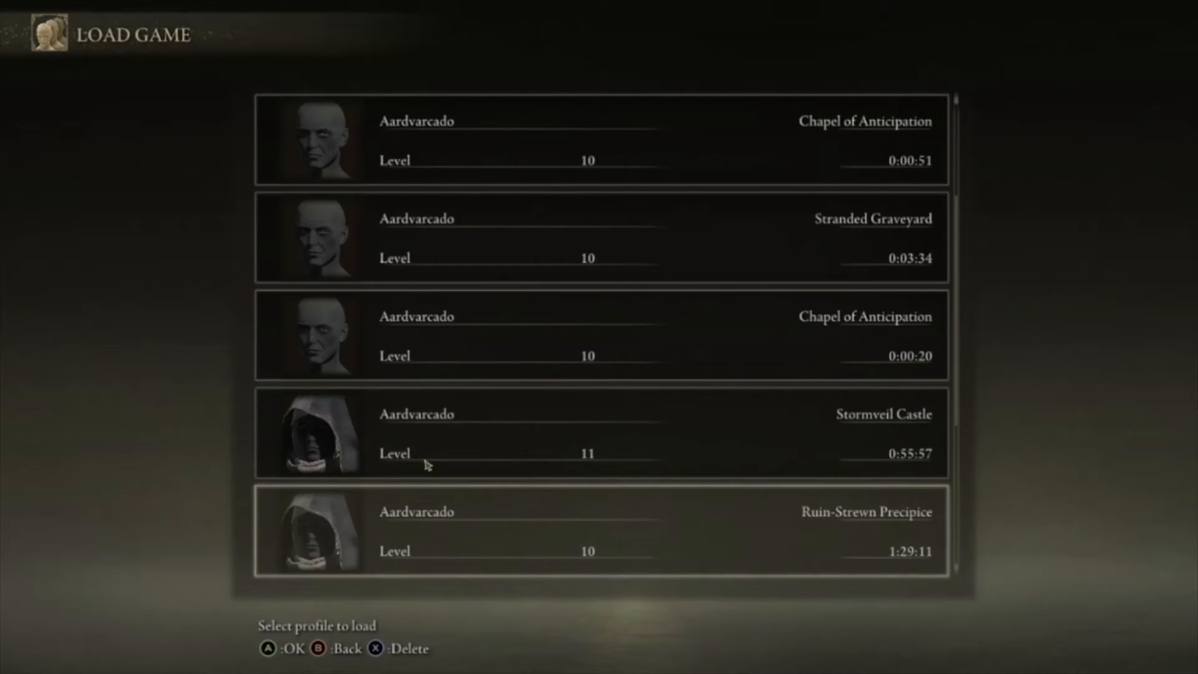
{"action": "key", "text": "Escape"}
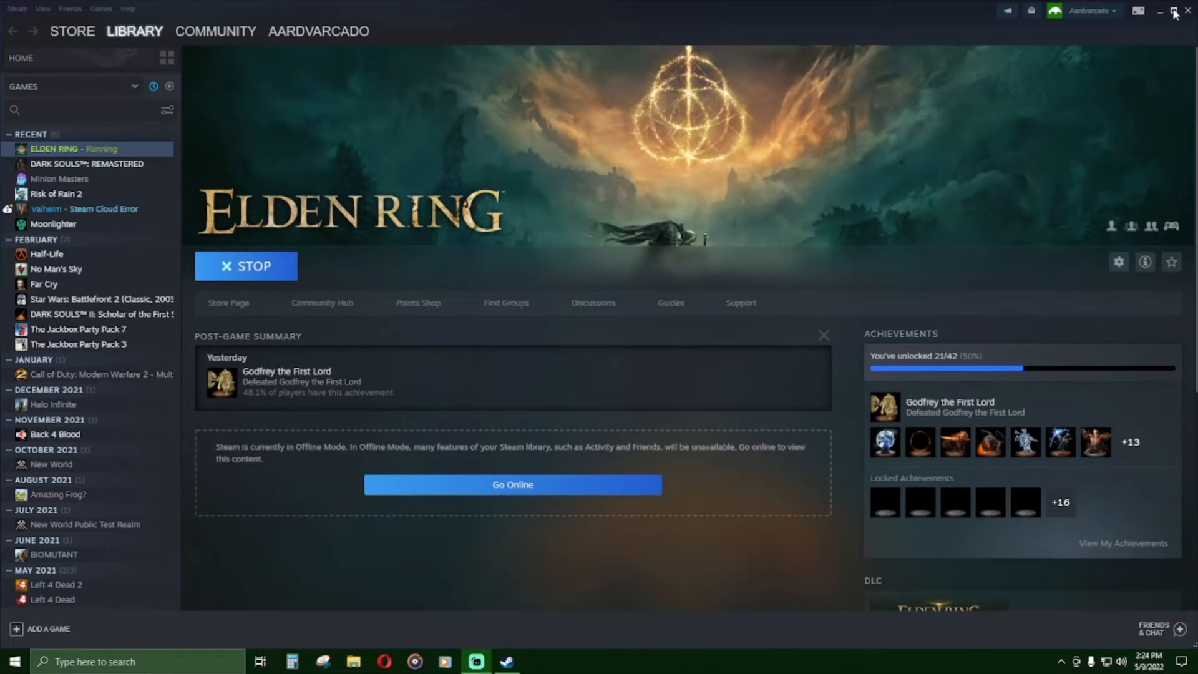
Step: Minimize Steam and make a new desktop folder named 'Elden Ring saves'
{"action": "left_click", "coordinate": [1177, 12]}
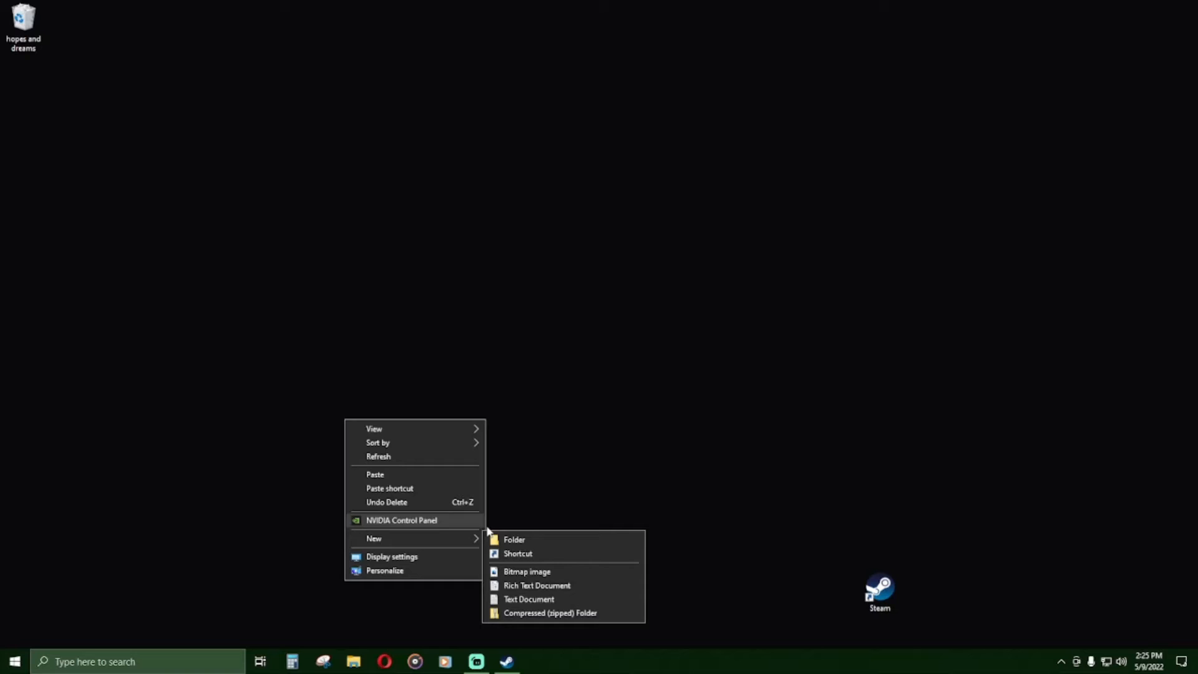
{"action": "left_click", "coordinate": [513, 539]}
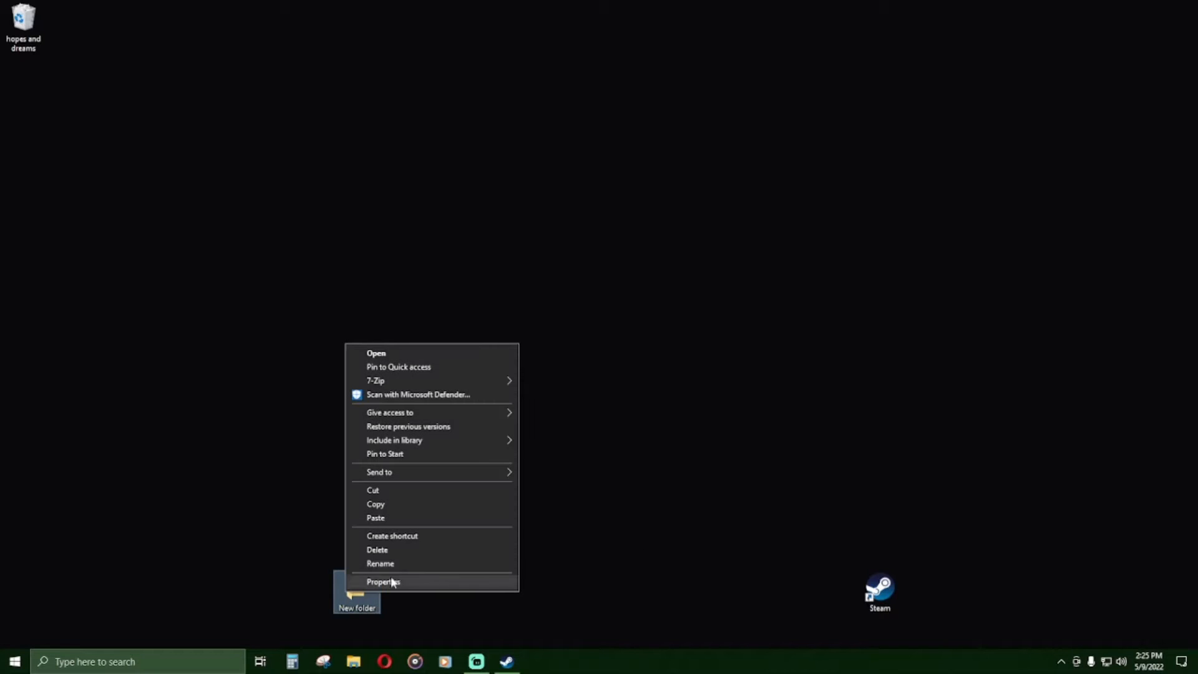
{"action": "left_click", "coordinate": [380, 563]}
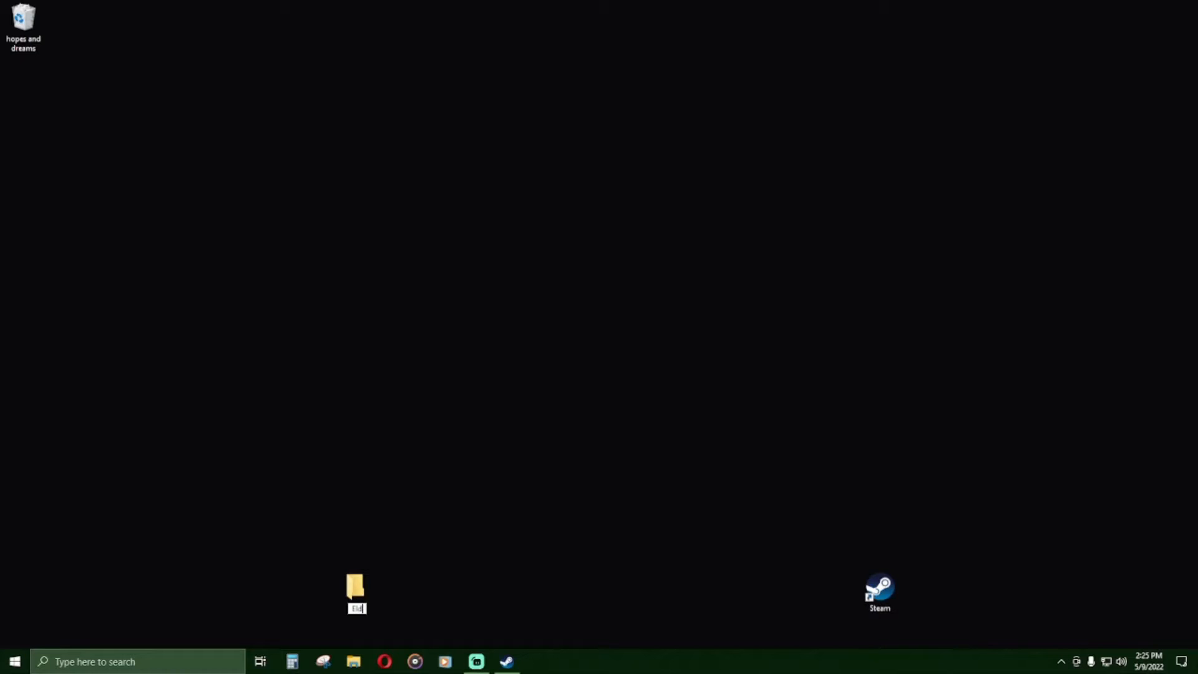
{"action": "type", "text": "Elden Ring saves"}
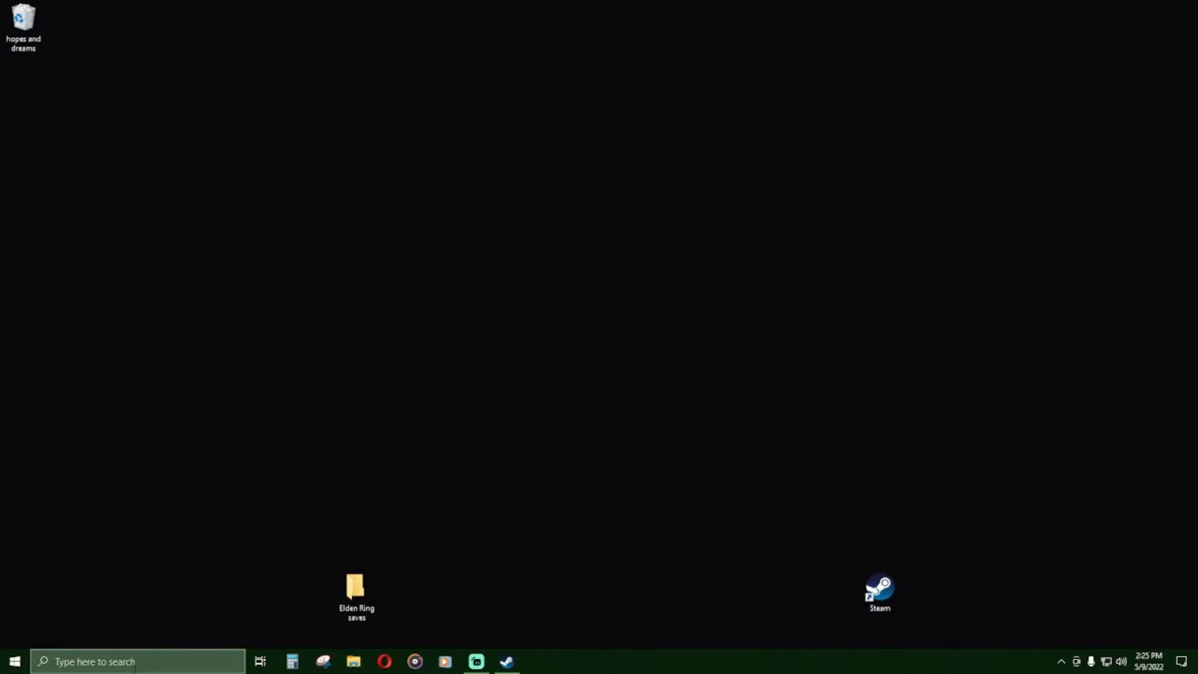
Step: Search %appdata% and open the EldenRing folder in Roaming
{"action": "type", "text": "%"}
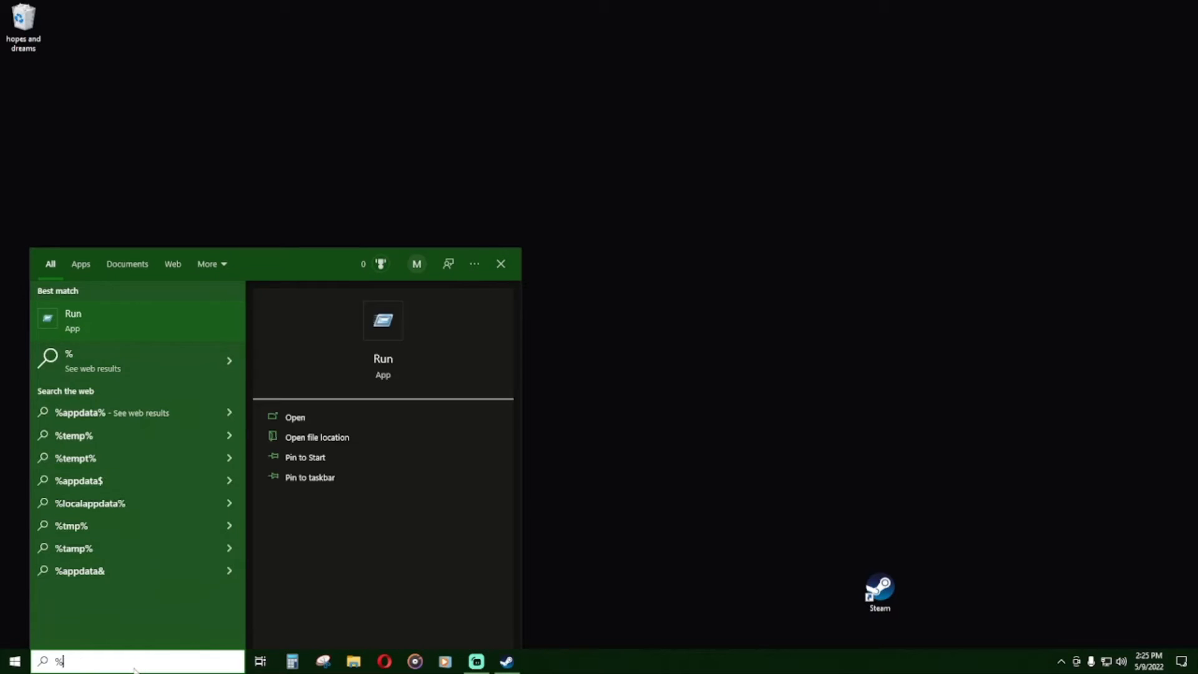
{"action": "type", "text": "appdata"}
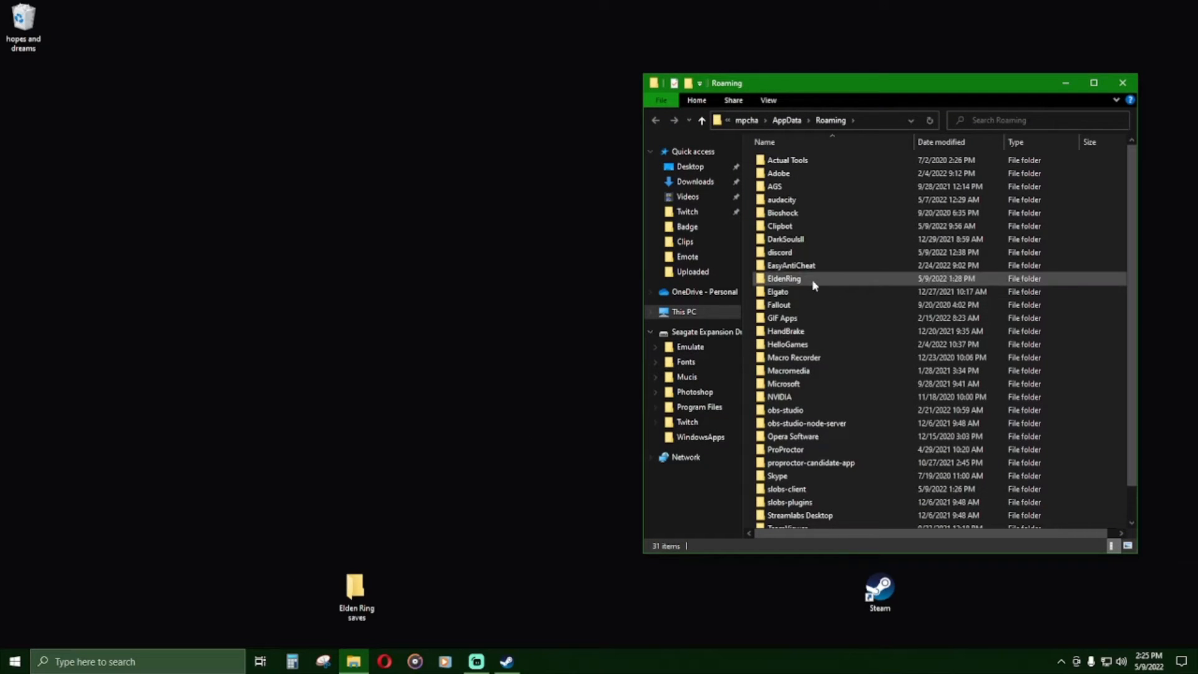
{"action": "left_click", "coordinate": [784, 278]}
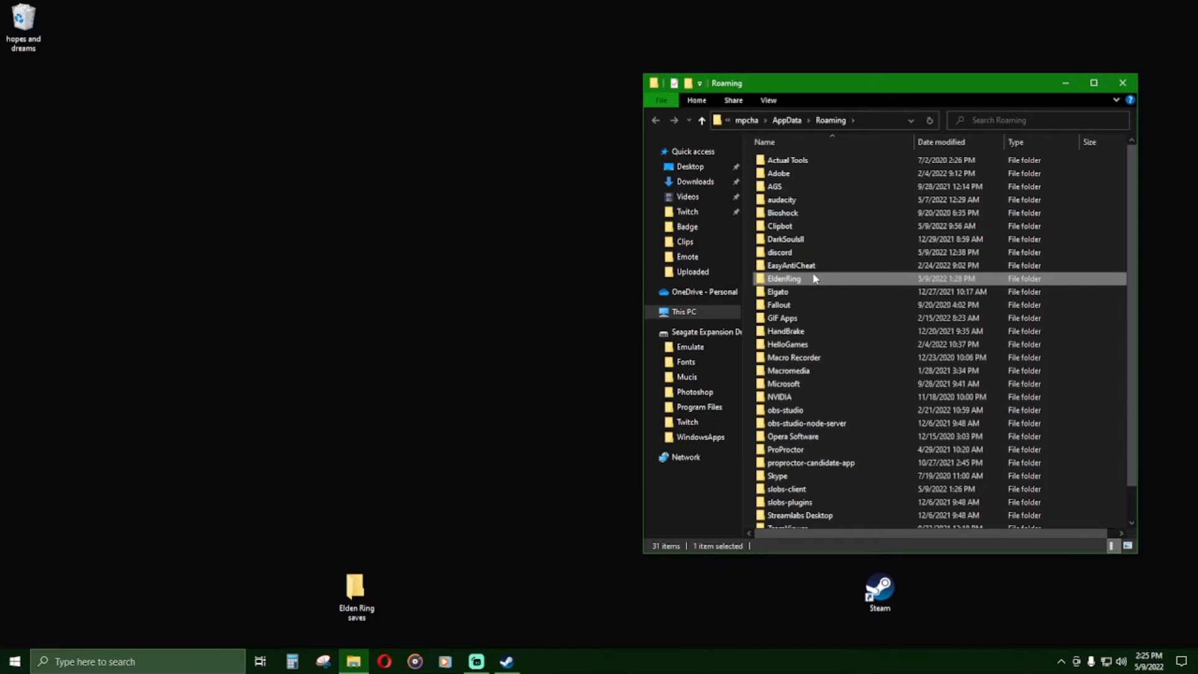
{"action": "mouse_move", "coordinate": [814, 278]}
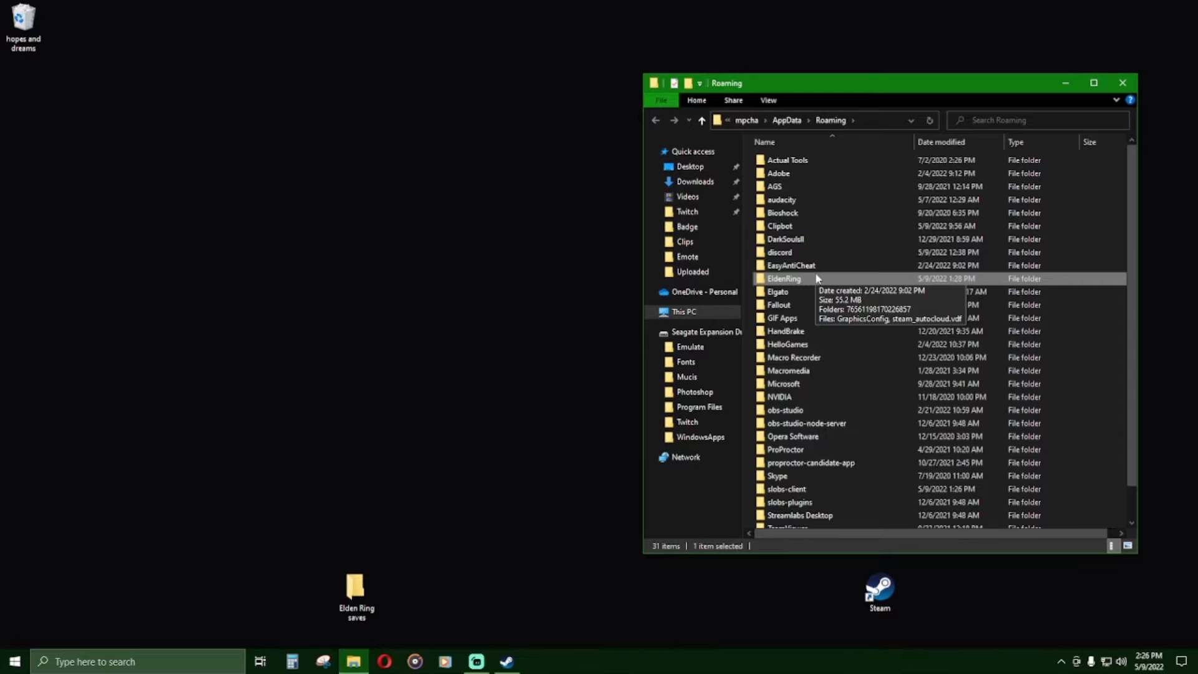
{"action": "mouse_move", "coordinate": [798, 283]}
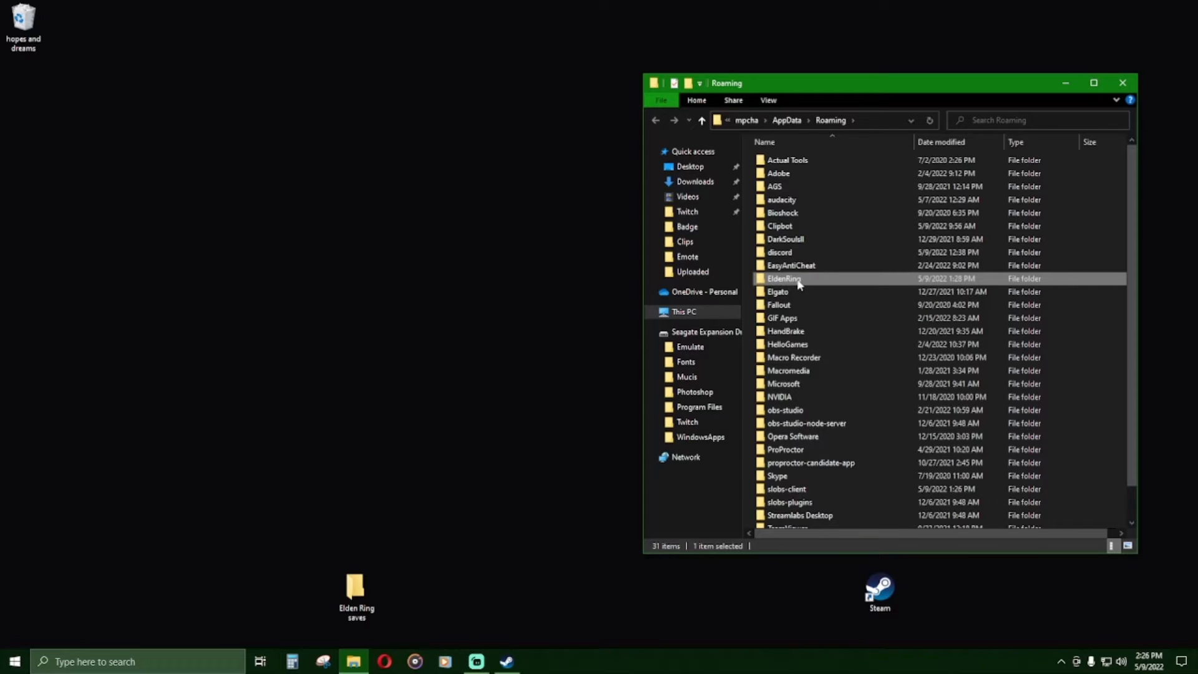
{"action": "double_click", "coordinate": [783, 278]}
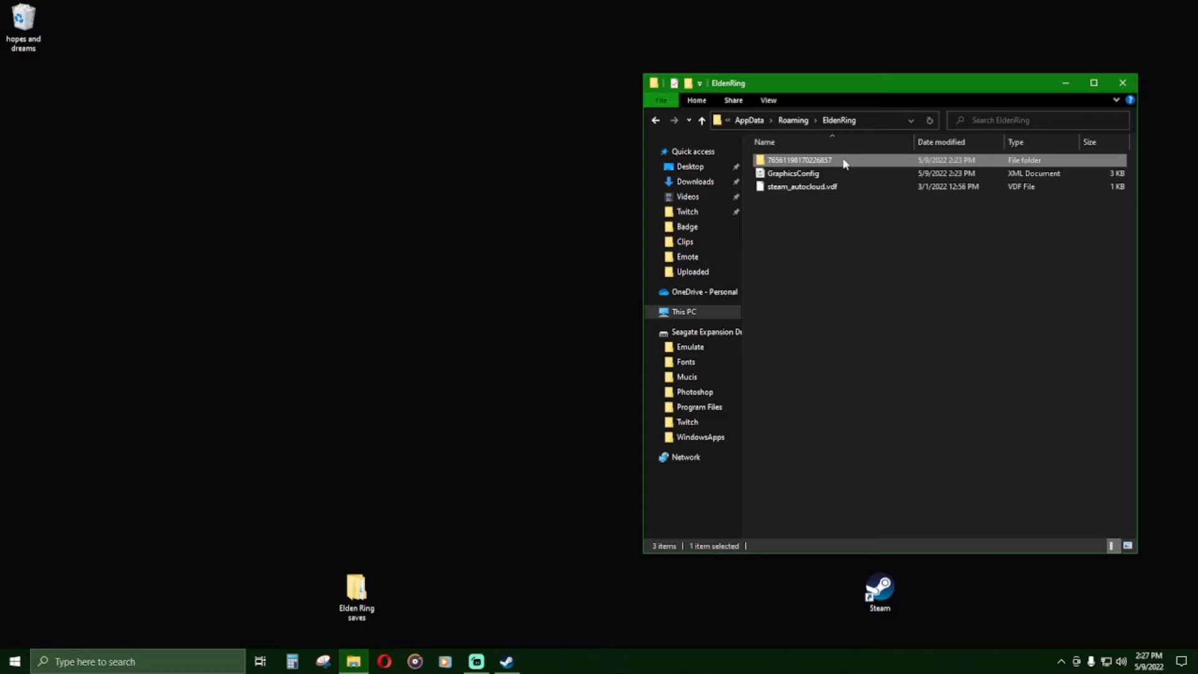
Step: Copy the numbered save folder into Elden Ring saves and append ' - 1' to its name
{"action": "right_click", "coordinate": [798, 160]}
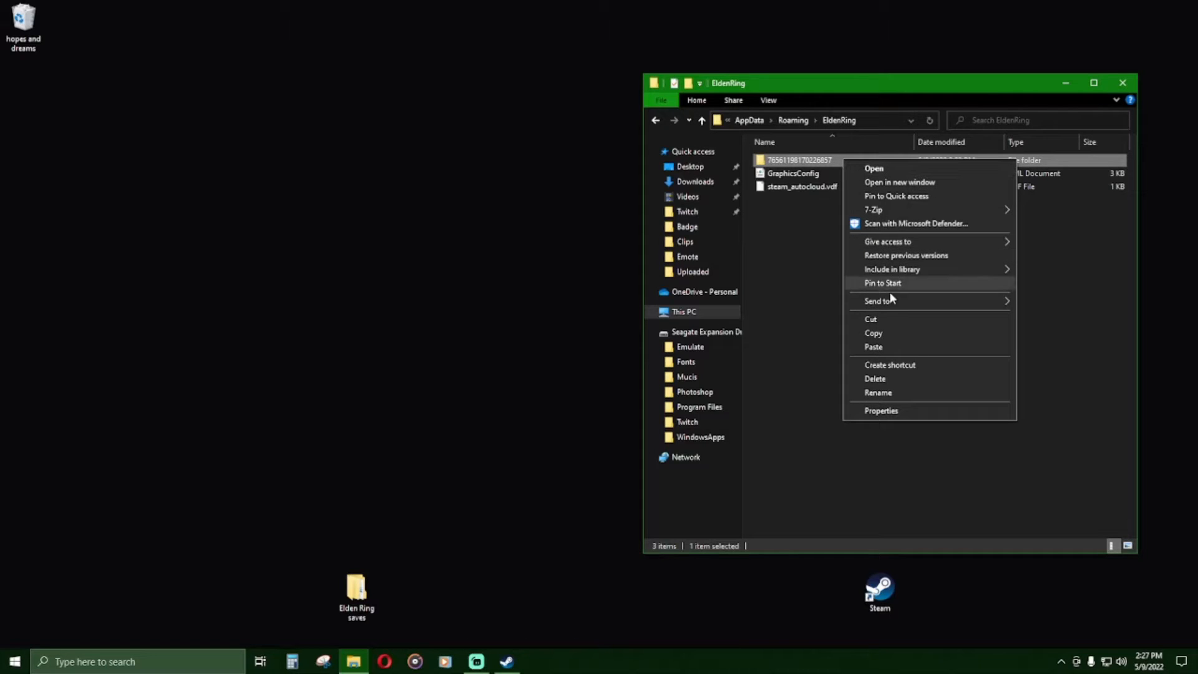
{"action": "left_click", "coordinate": [898, 182]}
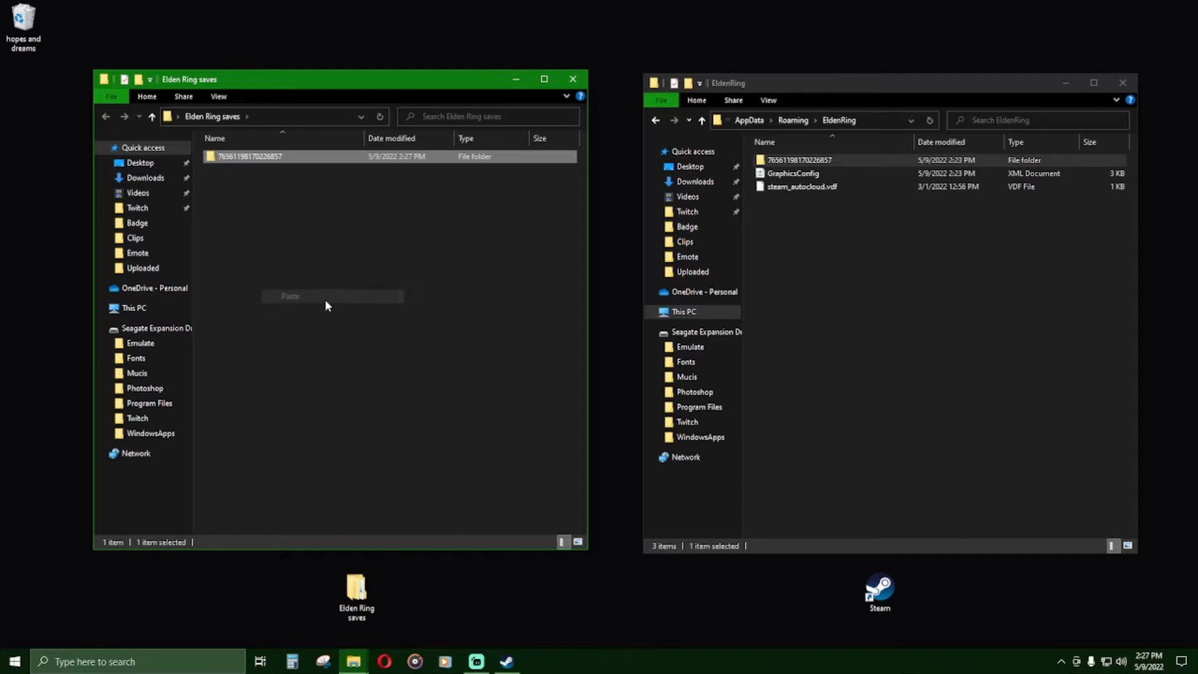
{"action": "left_click", "coordinate": [392, 241]}
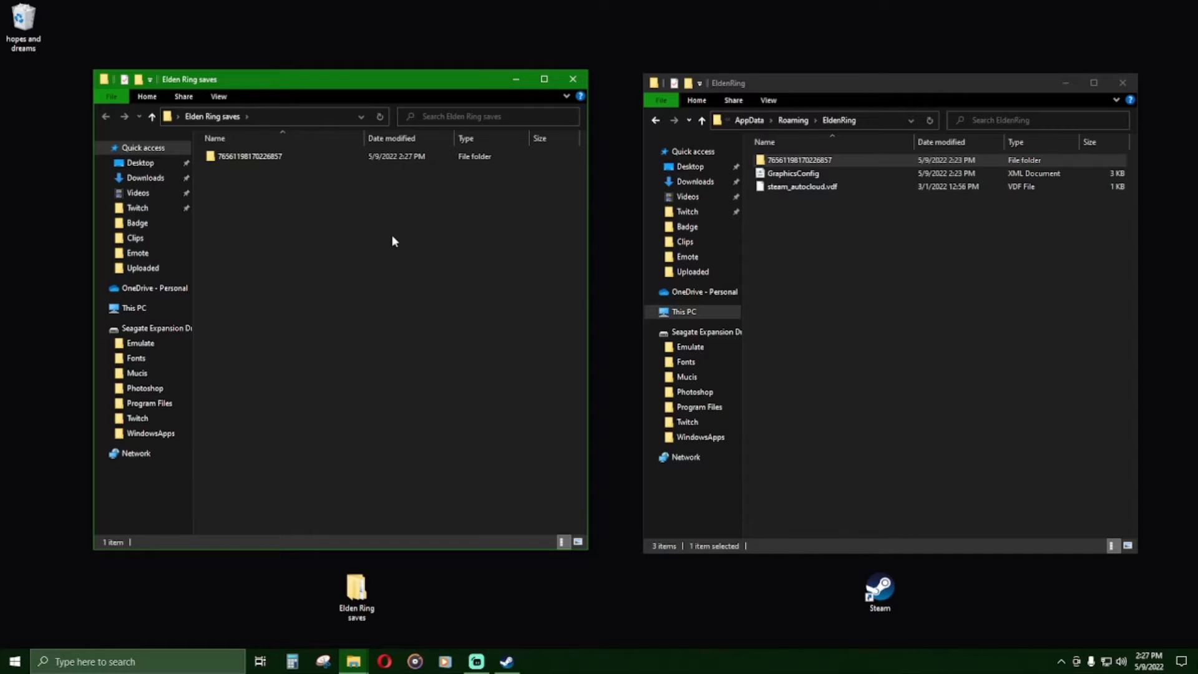
{"action": "right_click", "coordinate": [248, 155]}
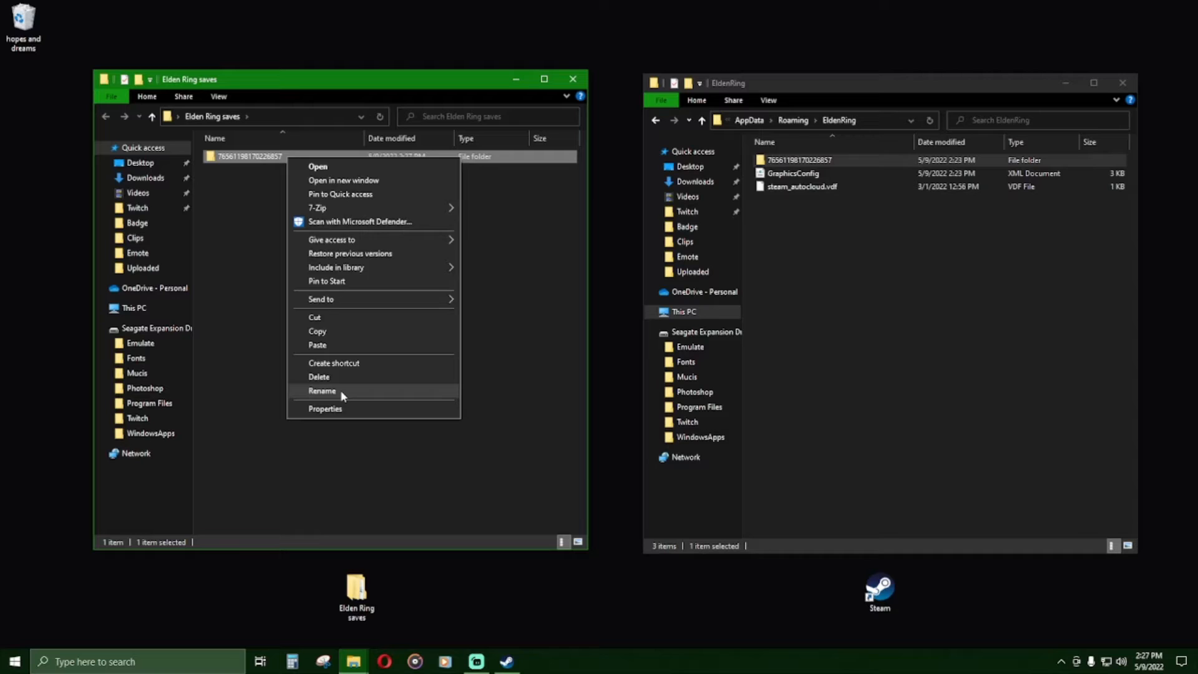
{"action": "left_click", "coordinate": [321, 391]}
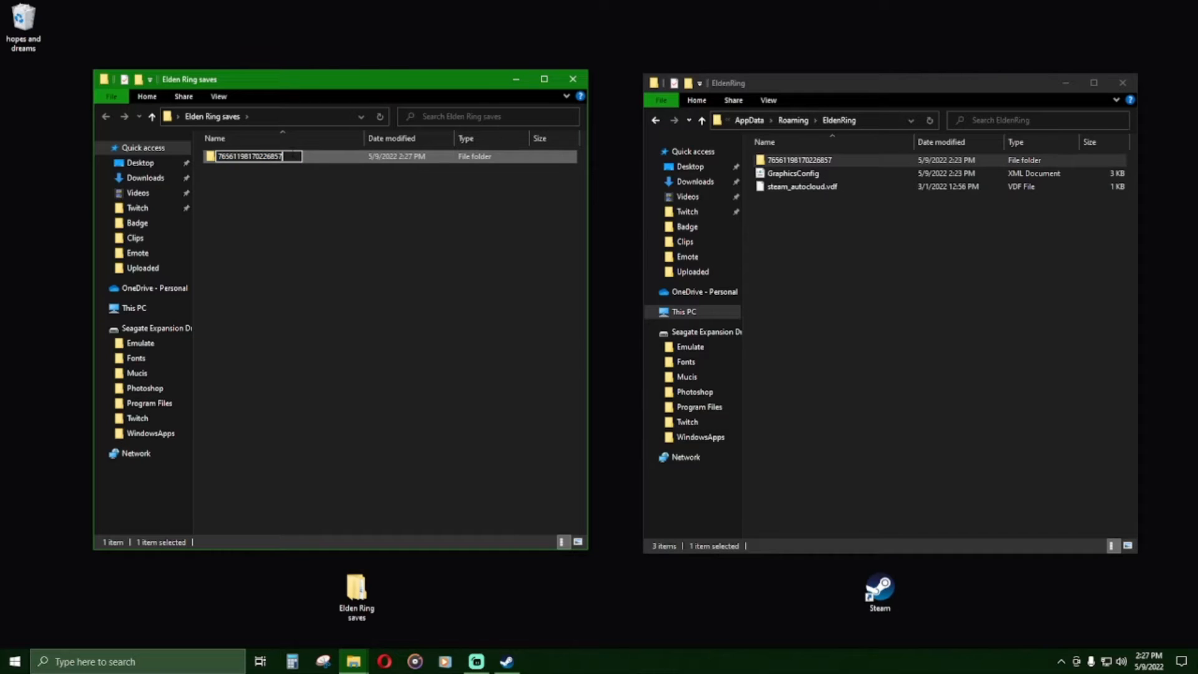
{"action": "type", "text": "- 1"}
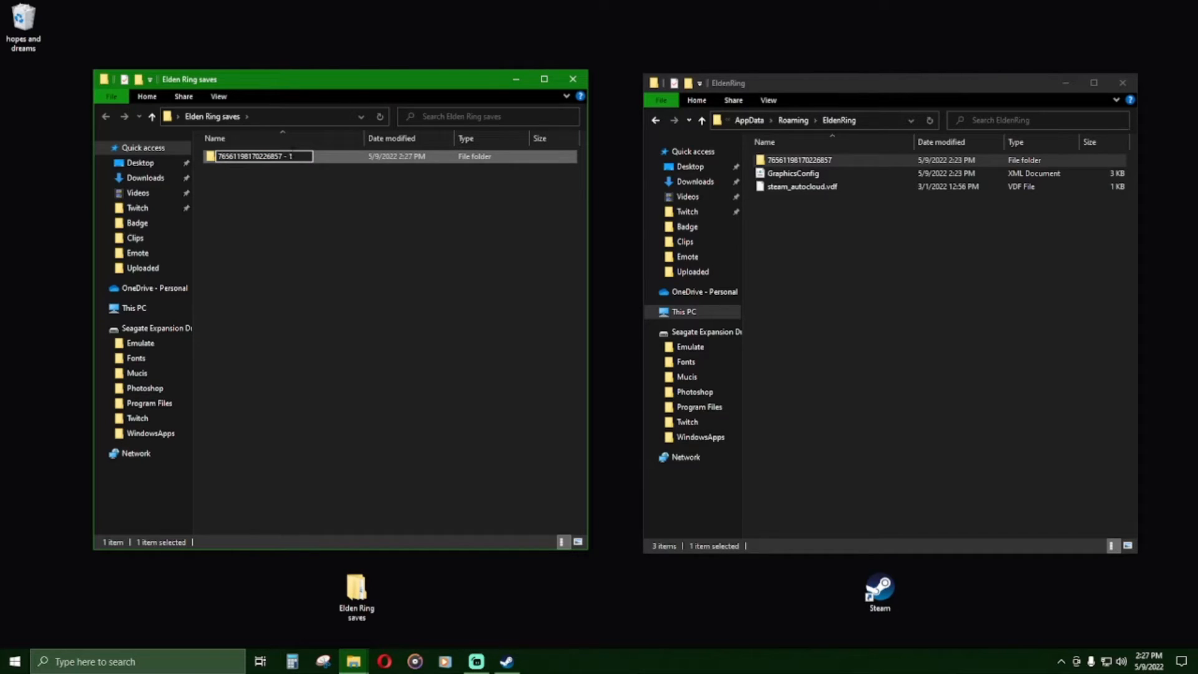
{"action": "mouse_move", "coordinate": [344, 156]}
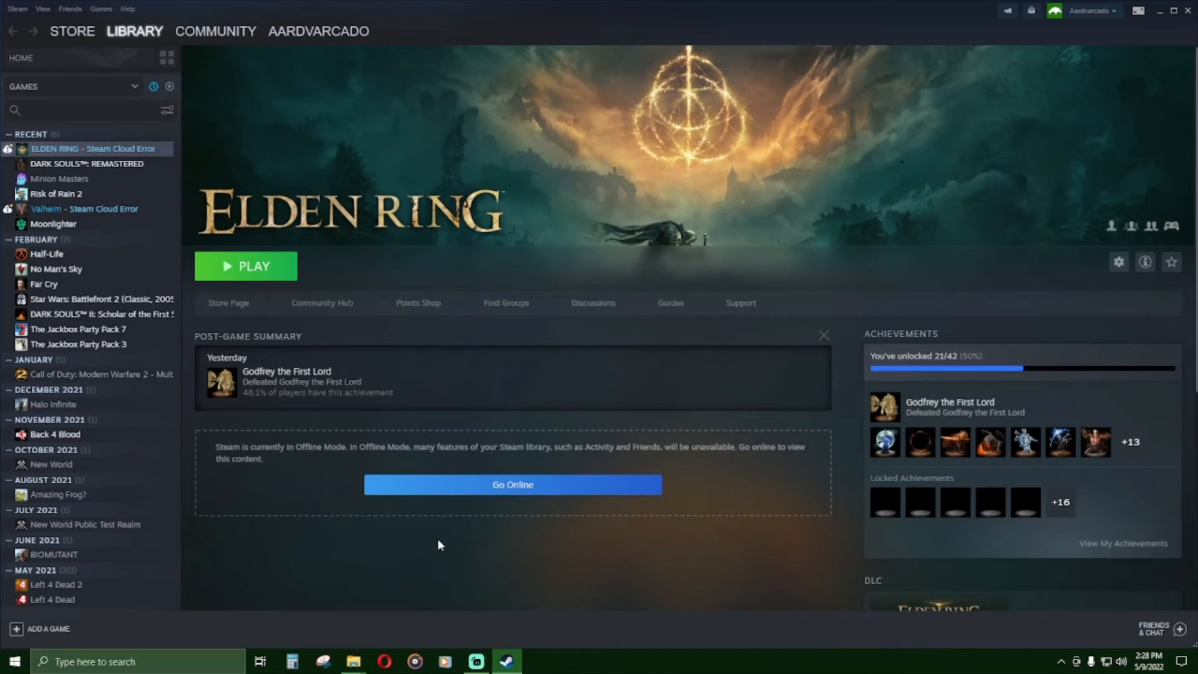
Step: Launch Elden Ring, browse Load Game characters like VS. Maliketh and VS. Radagon, then exit
{"action": "left_click", "coordinate": [245, 265]}
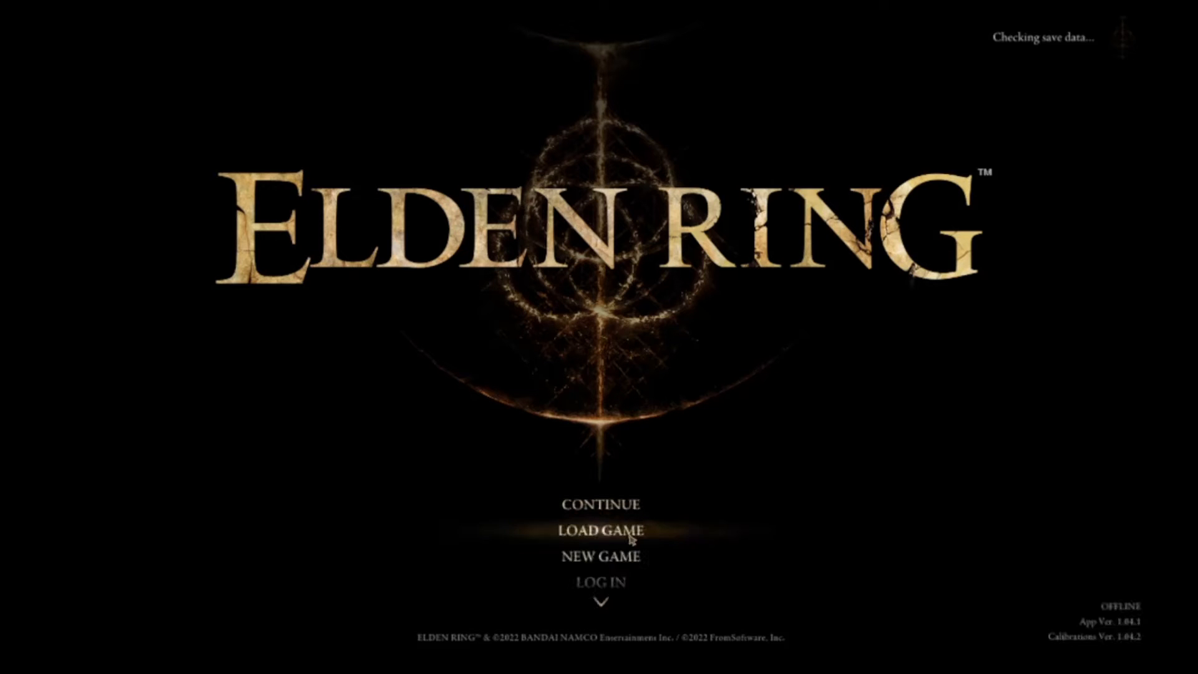
{"action": "left_click", "coordinate": [599, 529]}
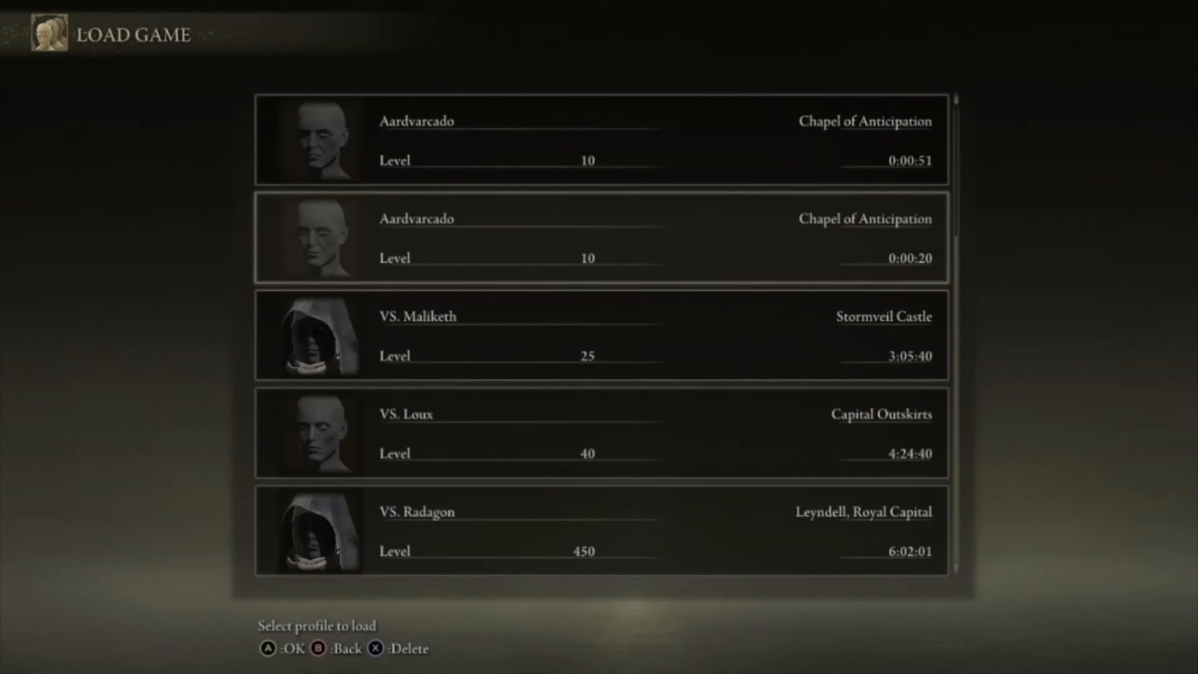
{"action": "scroll", "scroll_direction": "up", "scroll_amount": 3}
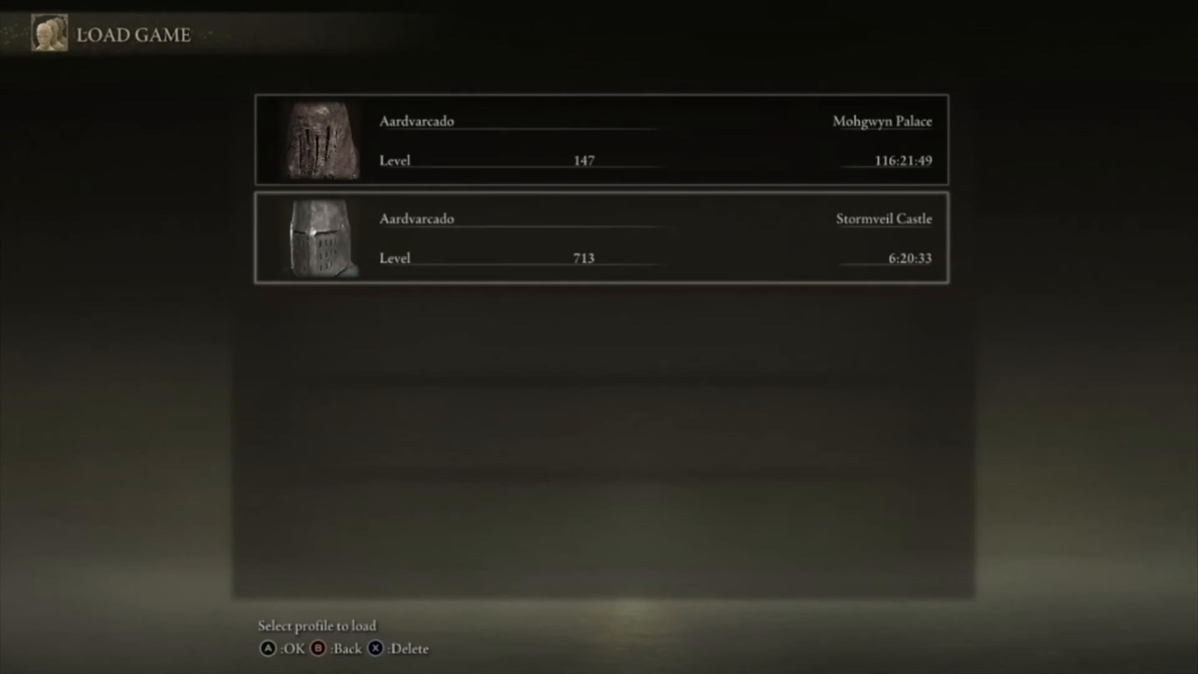
{"action": "key", "text": "x"}
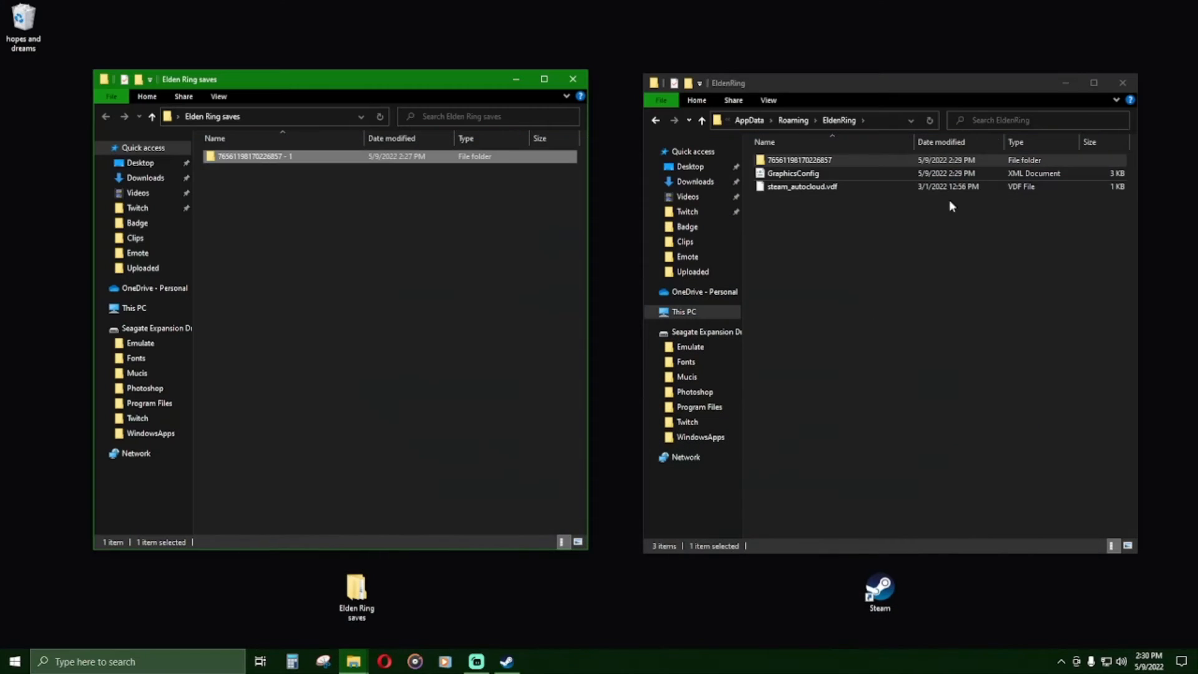
Step: Paste the current save folder into Elden Ring saves and start renaming it with ' - 2'
{"action": "right_click", "coordinate": [799, 160]}
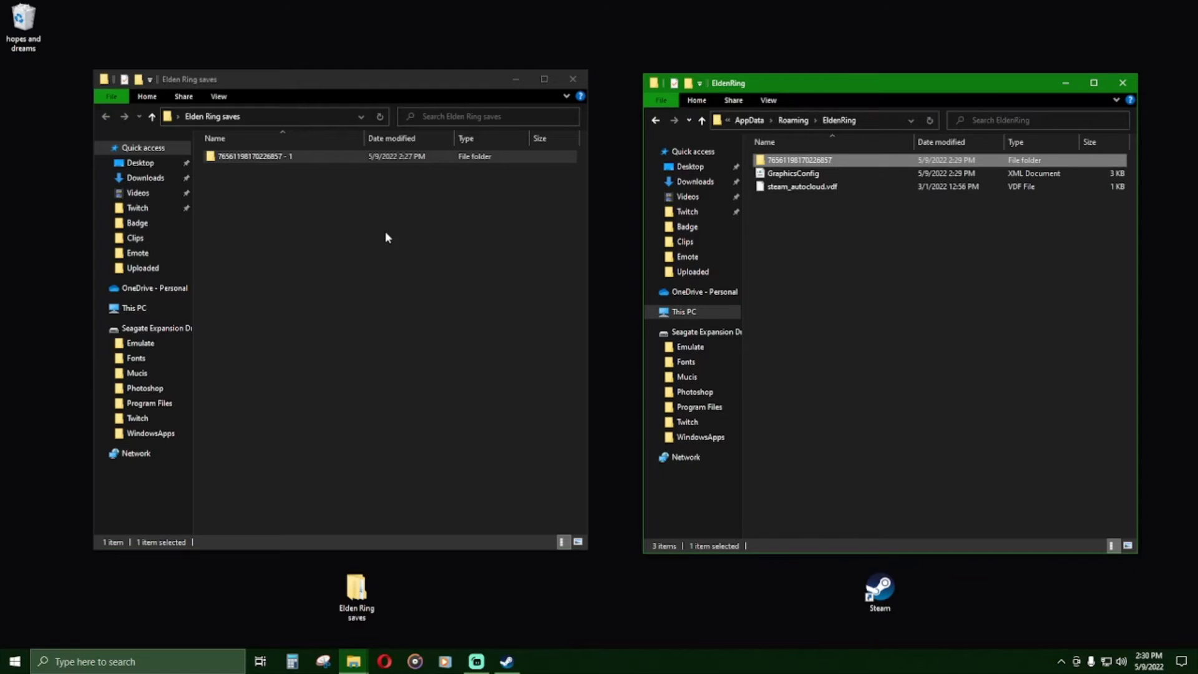
{"action": "right_click", "coordinate": [385, 237]}
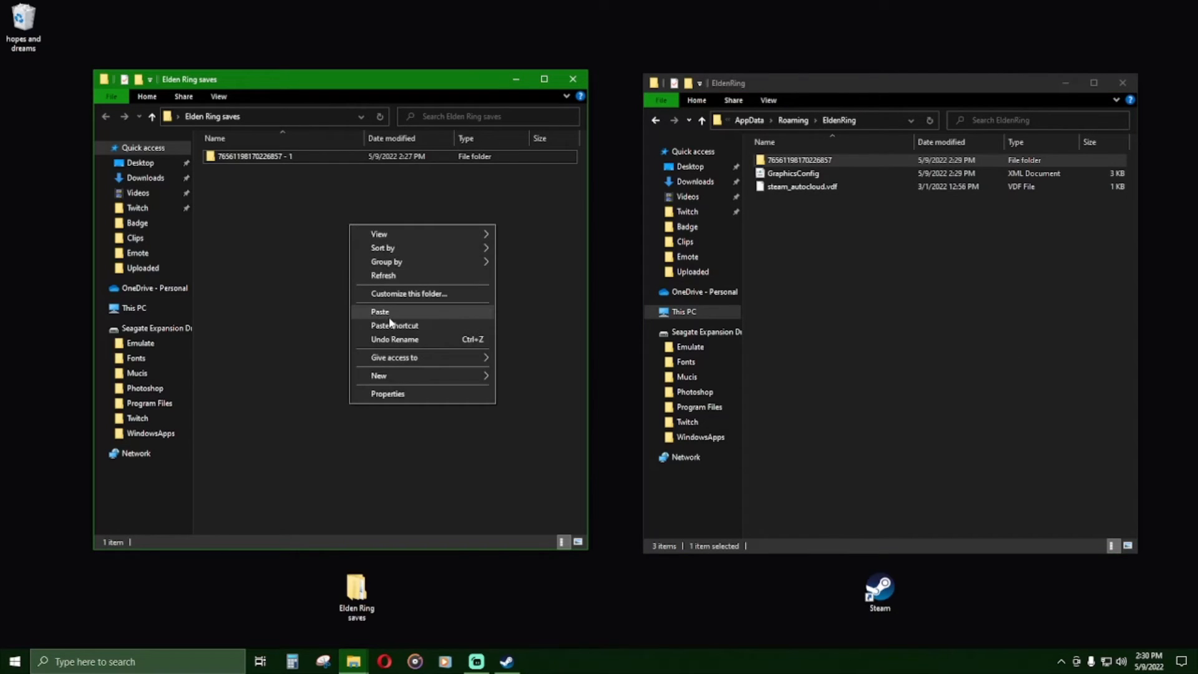
{"action": "left_click", "coordinate": [380, 310]}
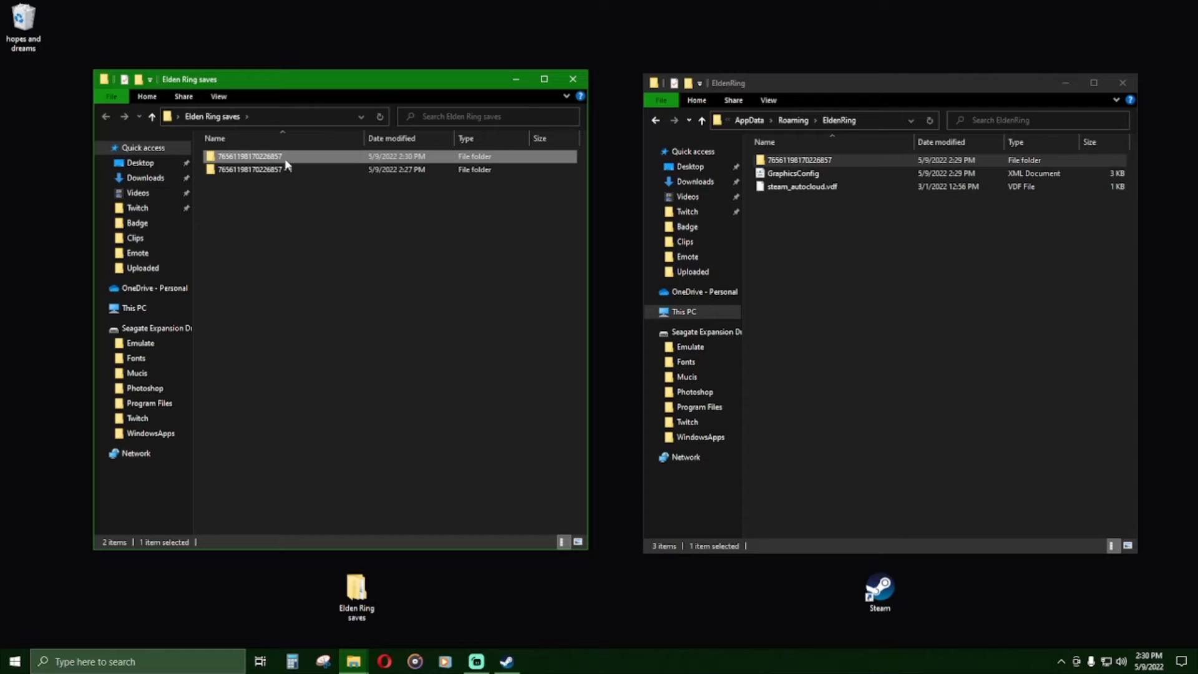
{"action": "right_click", "coordinate": [249, 156]}
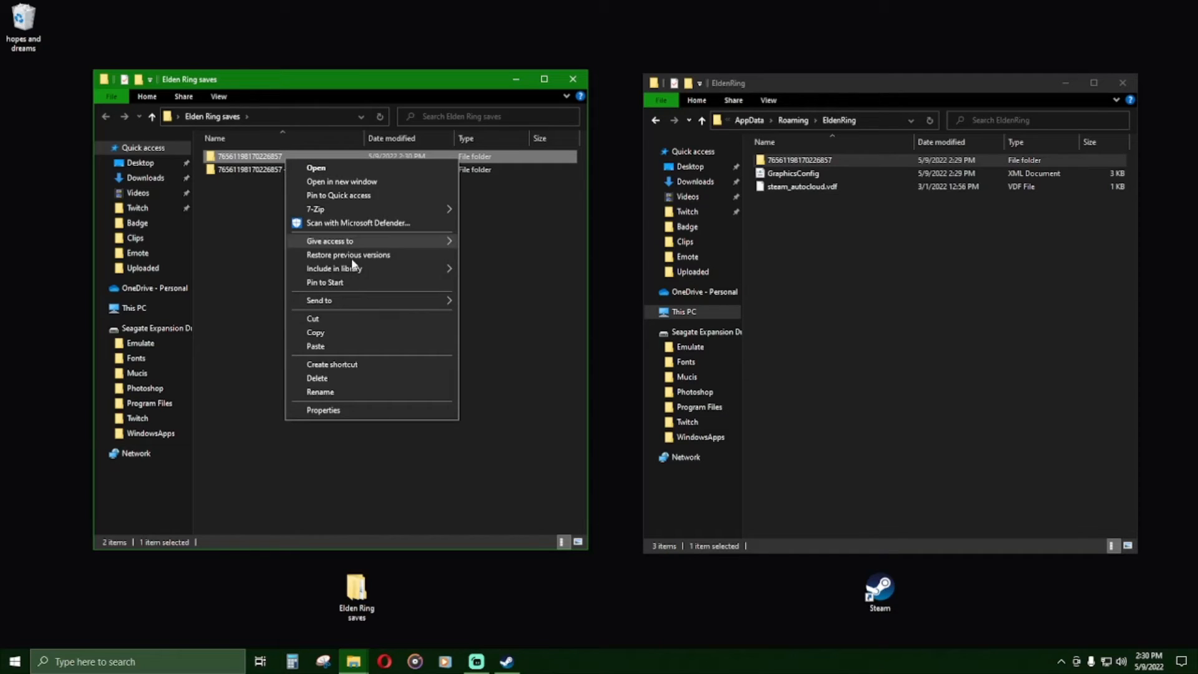
{"action": "left_click", "coordinate": [320, 391]}
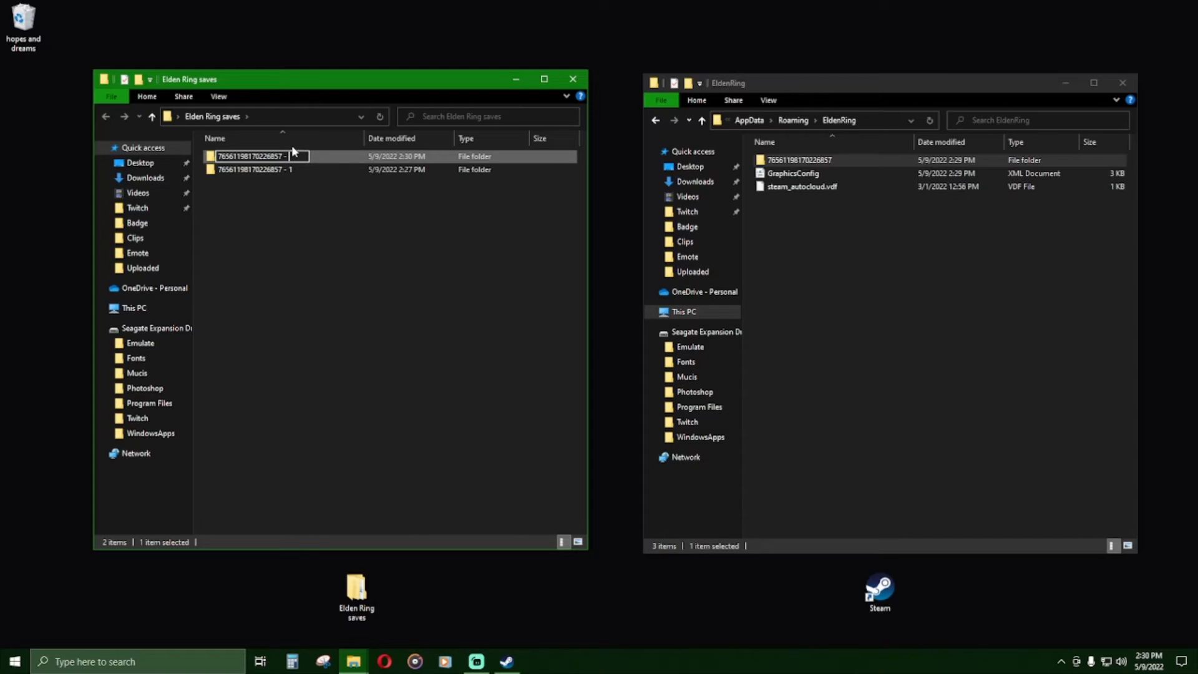
{"action": "mouse_move", "coordinate": [294, 156]}
{"action": "type", "text": " 2"}
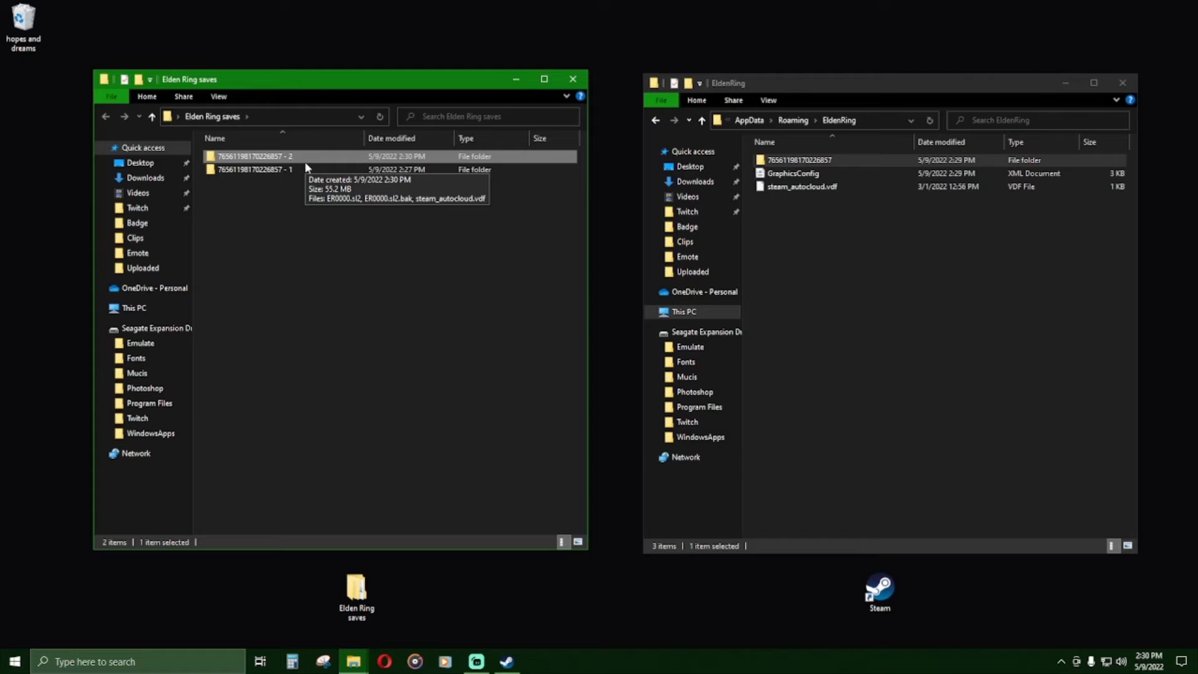
{"action": "mouse_move", "coordinate": [292, 254]}
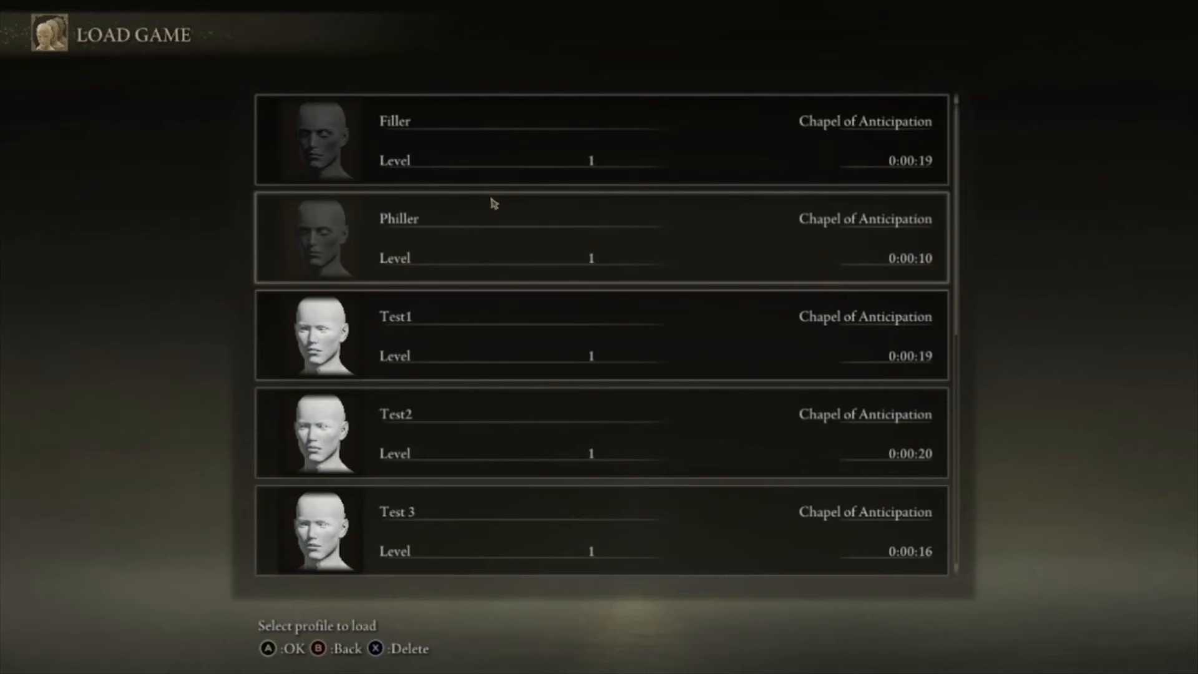
{"action": "mouse_move", "coordinate": [190, 185]}
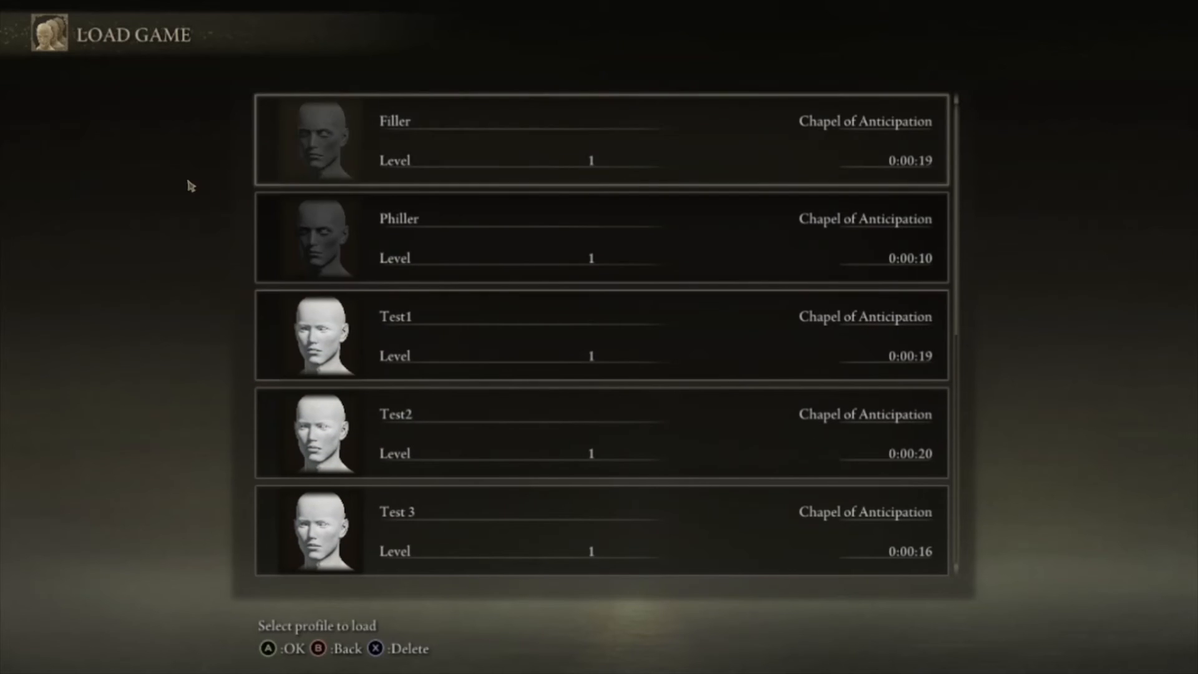
Step: Back out of the Load Game list showing Filler, Philler, Test1, Test2 and Test 3
{"action": "key", "text": "Escape"}
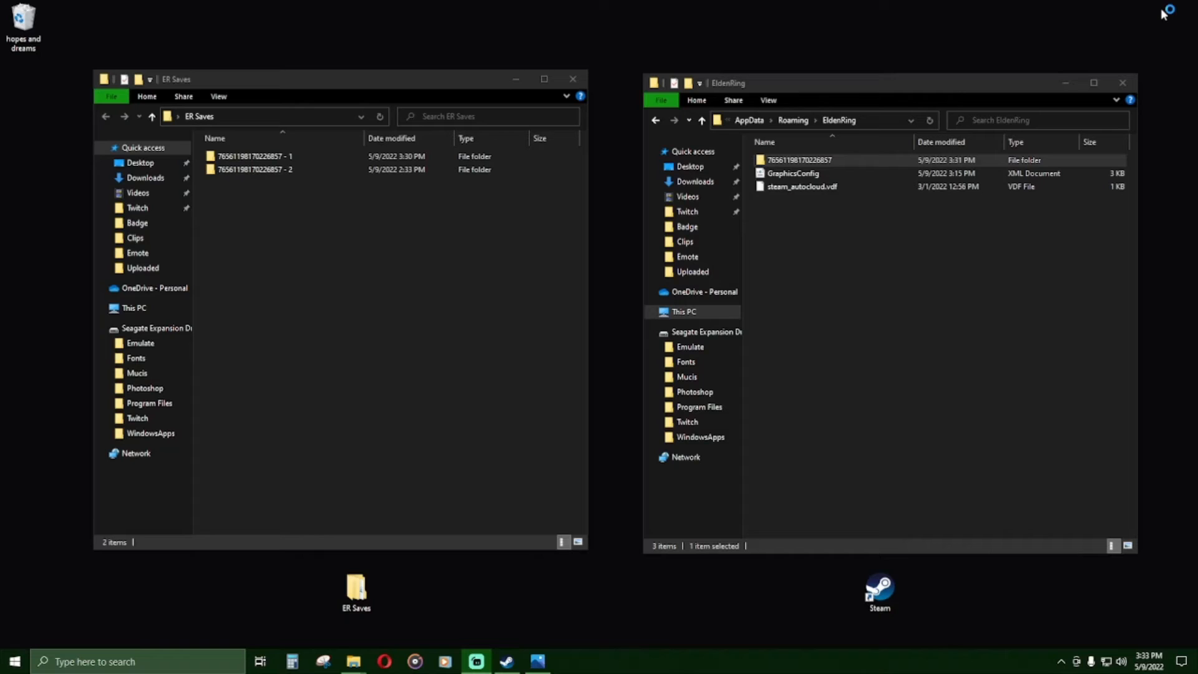
{"action": "mouse_move", "coordinate": [1117, 32]}
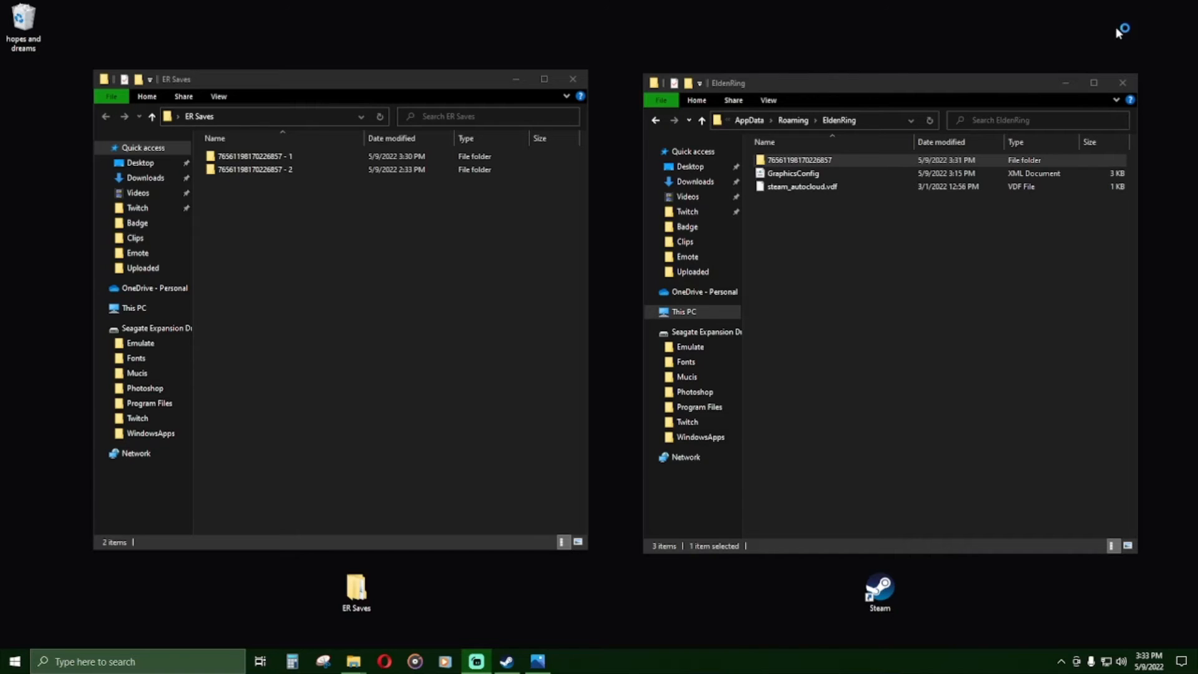
Step: Paste a copy of the current EldenRing save folder into ER Saves
{"action": "left_click", "coordinate": [947, 142]}
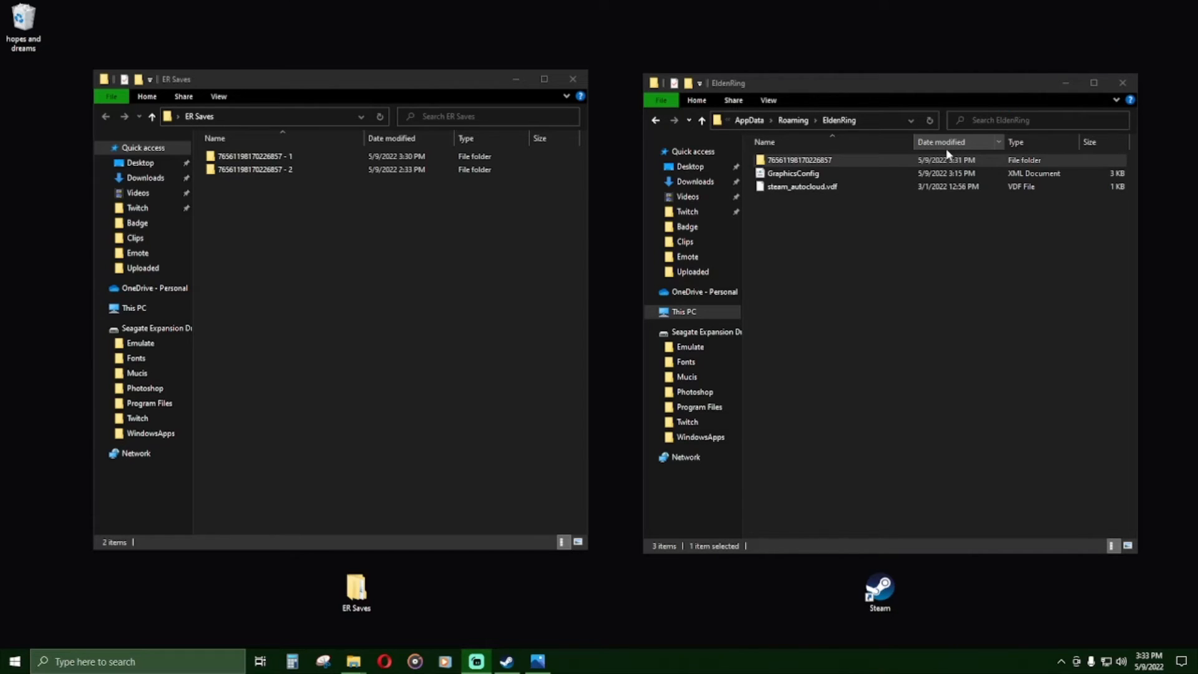
{"action": "left_click", "coordinate": [802, 186]}
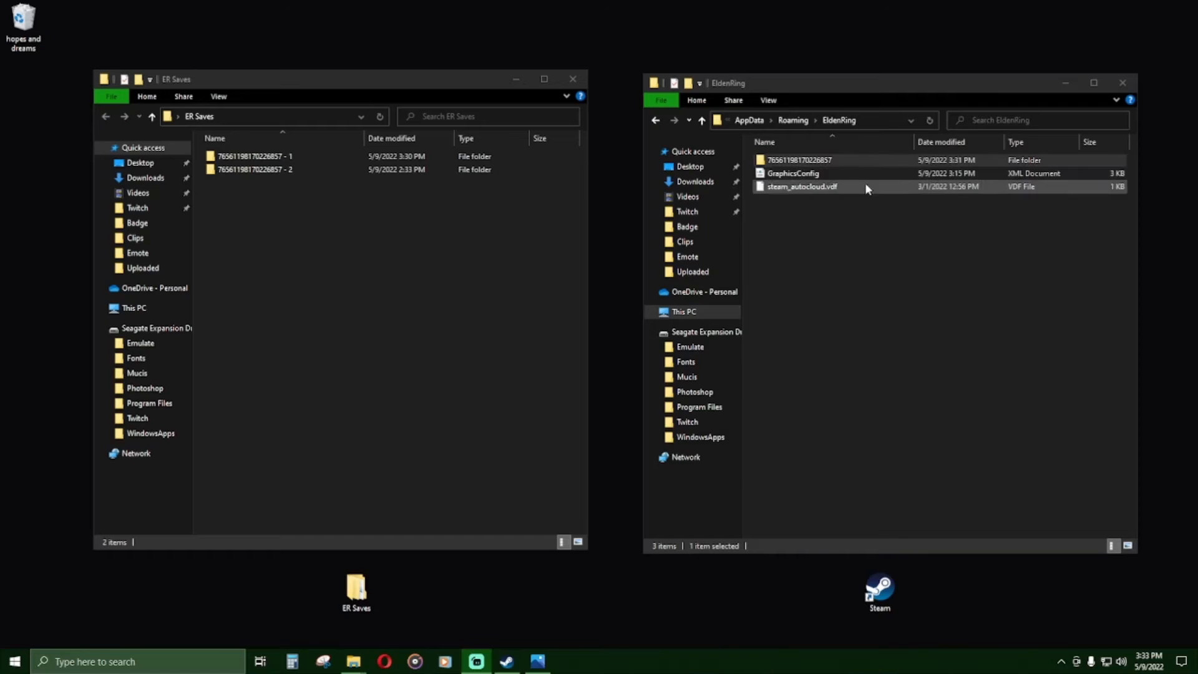
{"action": "right_click", "coordinate": [800, 160]}
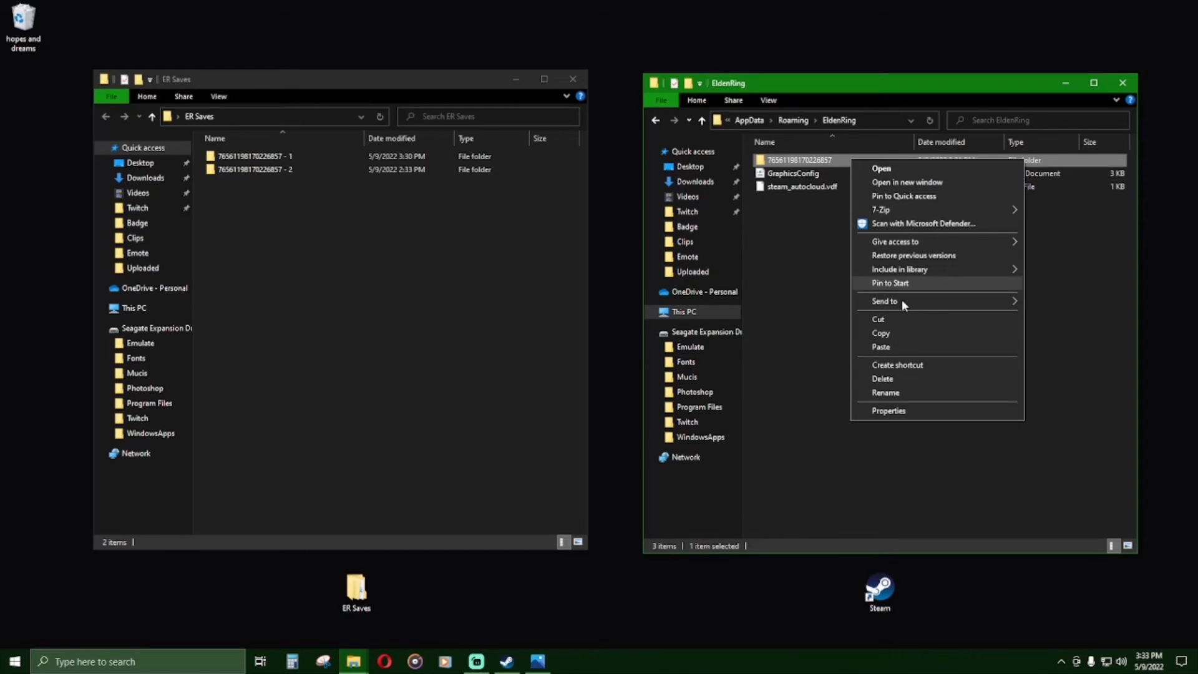
{"action": "left_click", "coordinate": [405, 259]}
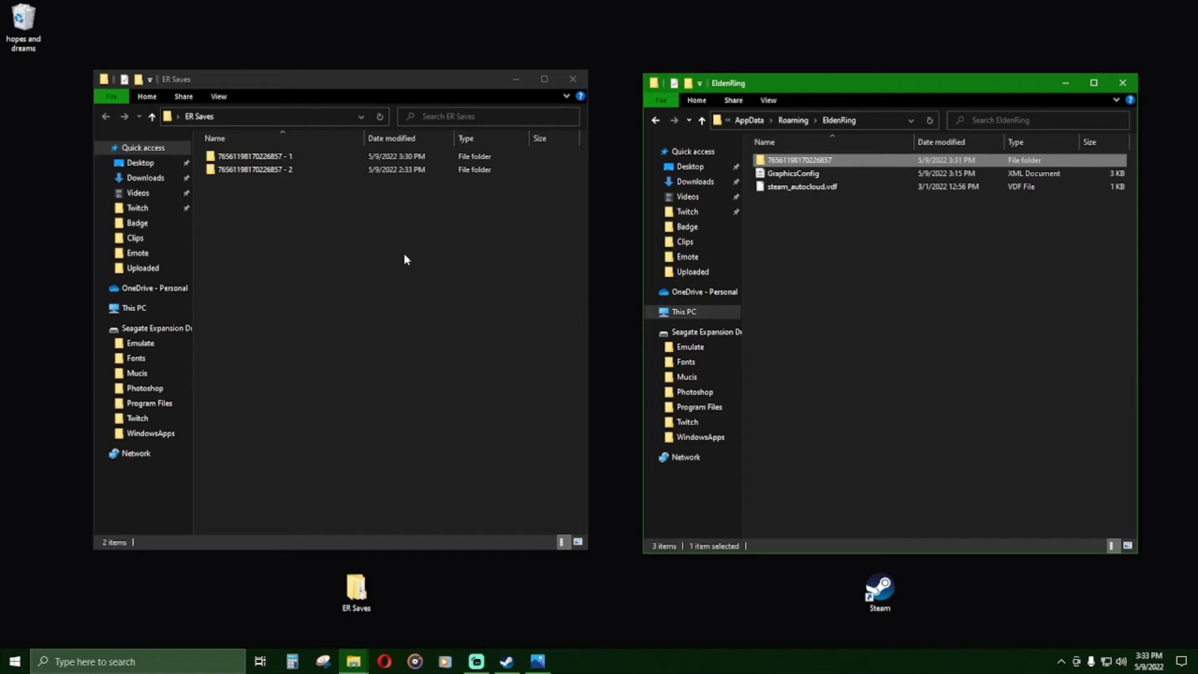
{"action": "right_click", "coordinate": [405, 260]}
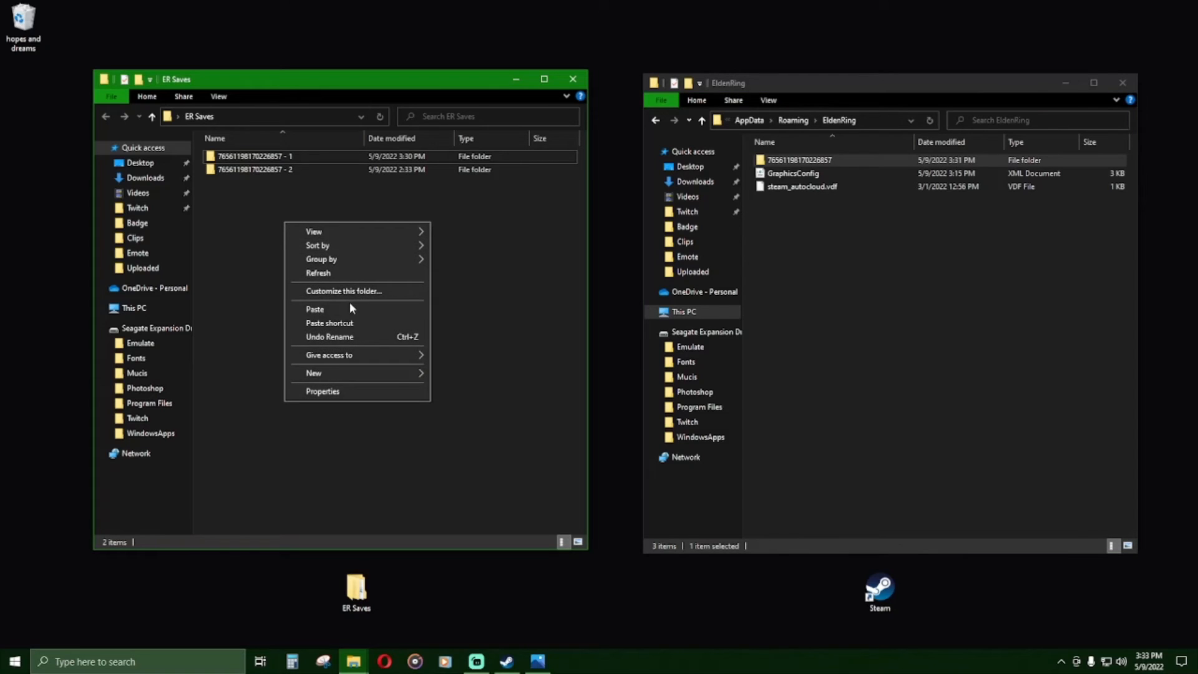
{"action": "left_click", "coordinate": [313, 308]}
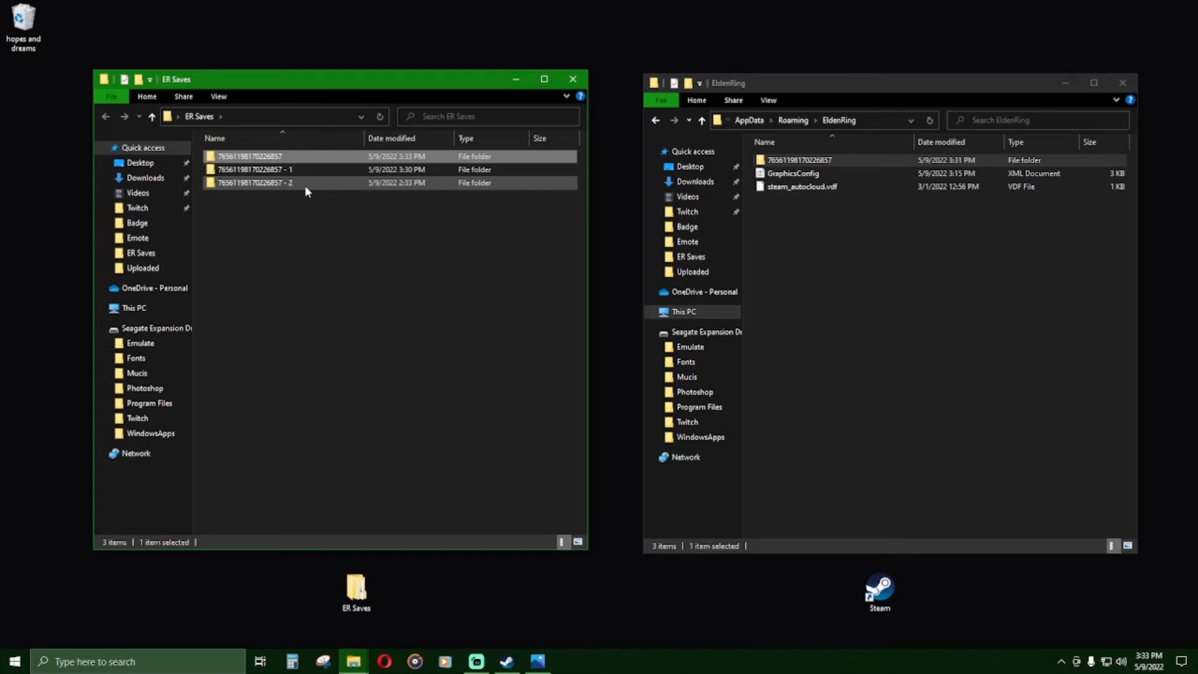
Step: Delete the old ' - 2' backup and rename the new copy to ' - 2'
{"action": "left_click", "coordinate": [255, 183]}
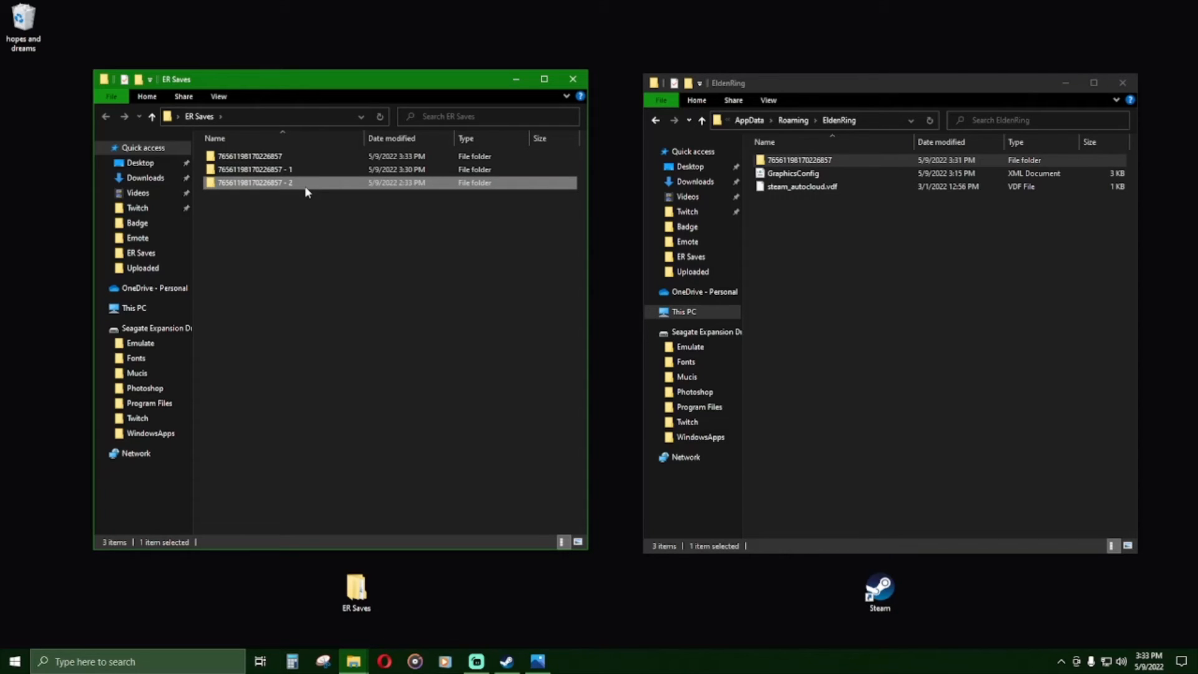
{"action": "key", "text": "Delete"}
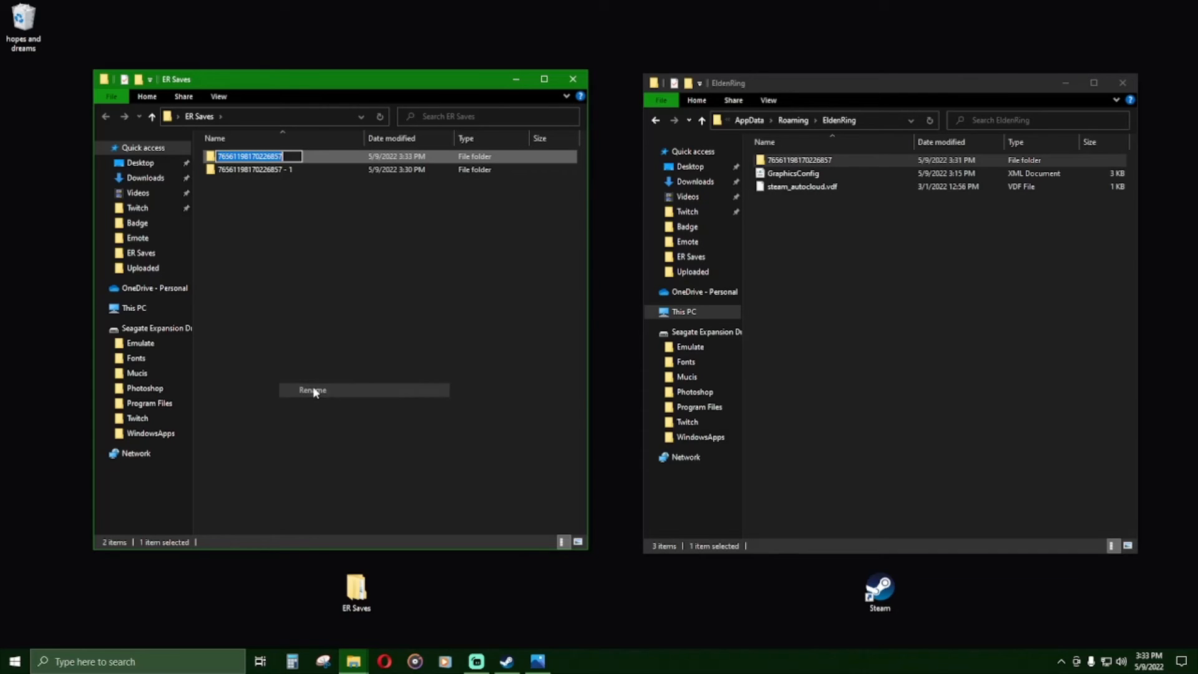
{"action": "left_click", "coordinate": [312, 389]}
{"action": "type", "text": " - 2"}
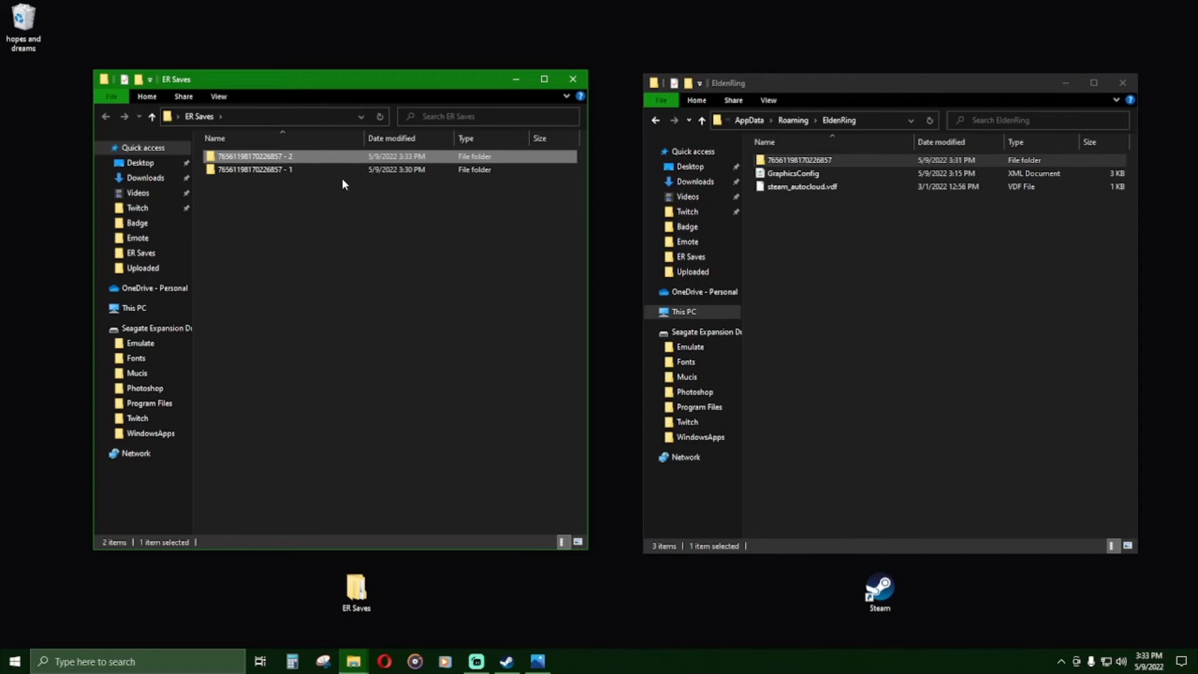
Step: Copy the ' - 1' backup from ER Saves into the EldenRing folder
{"action": "left_click", "coordinate": [254, 169]}
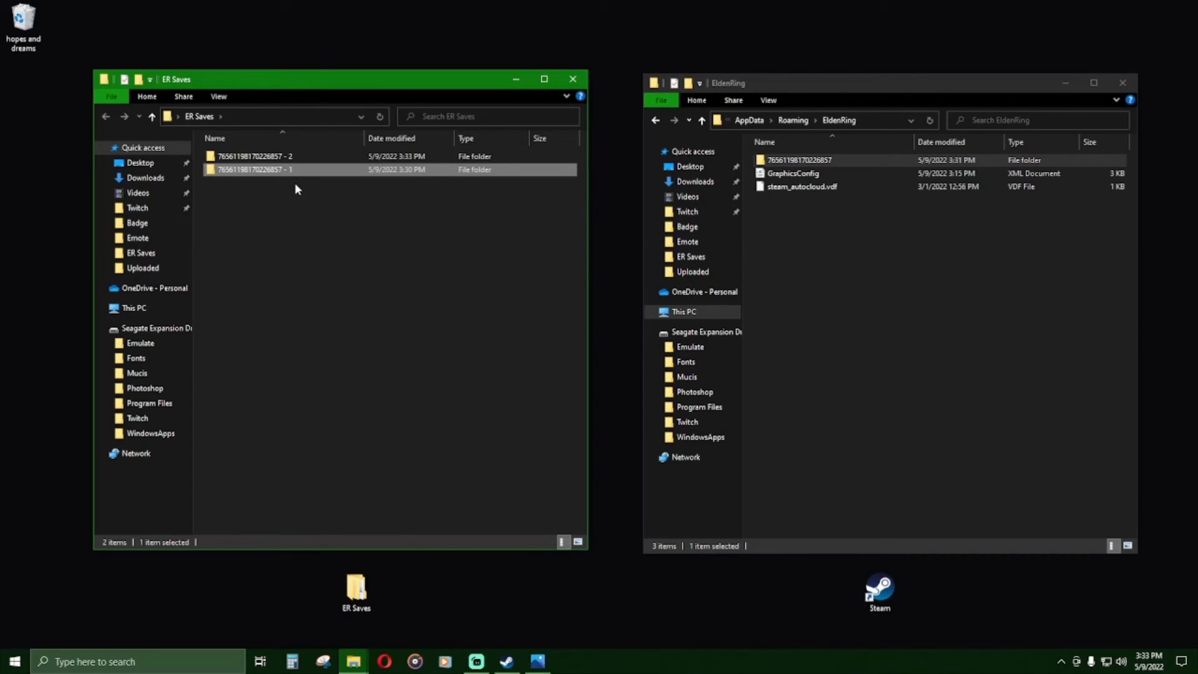
{"action": "mouse_move", "coordinate": [296, 169]}
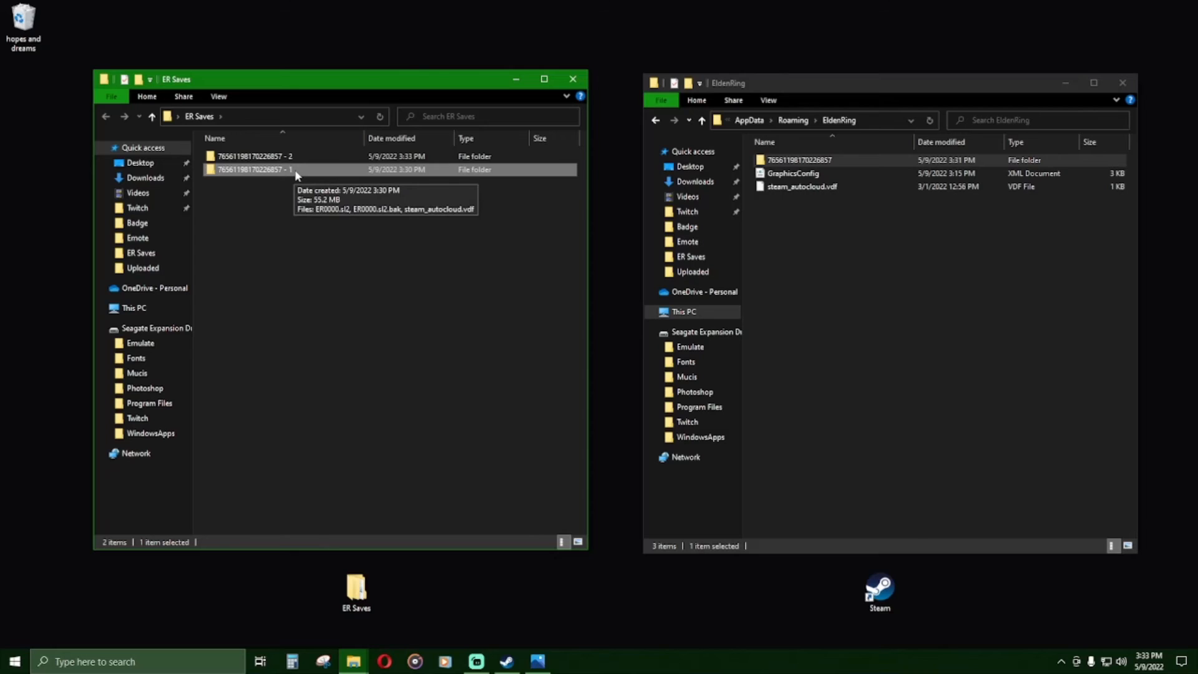
{"action": "right_click", "coordinate": [253, 169]}
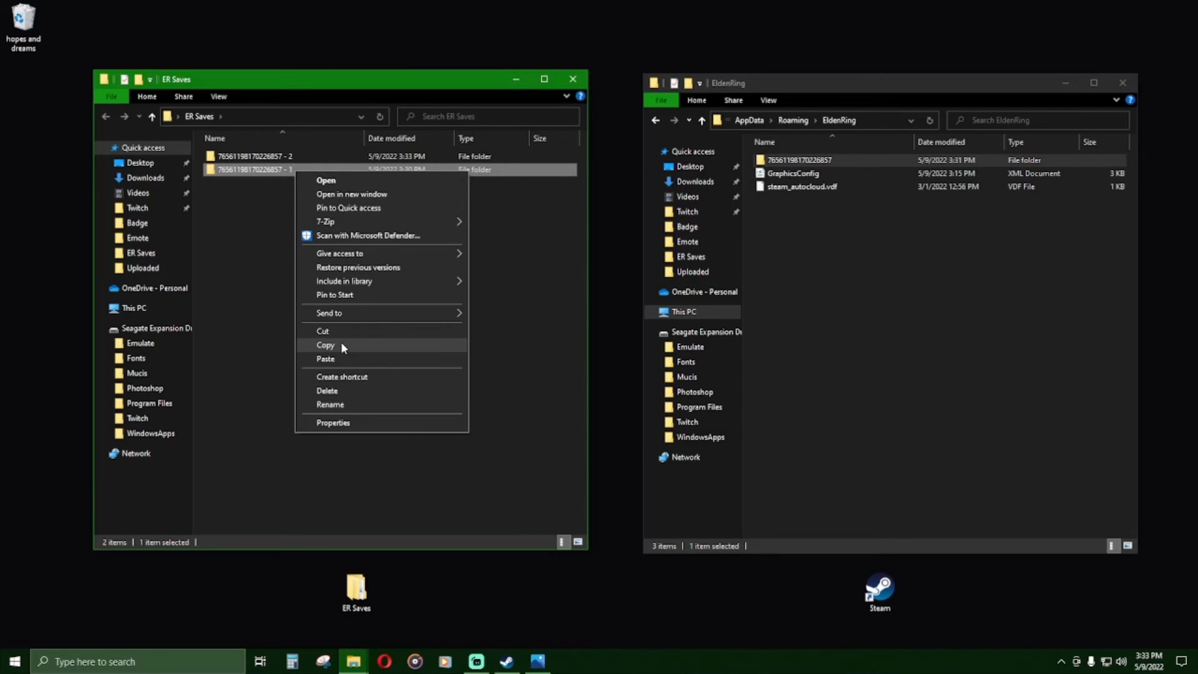
{"action": "left_click", "coordinate": [325, 344]}
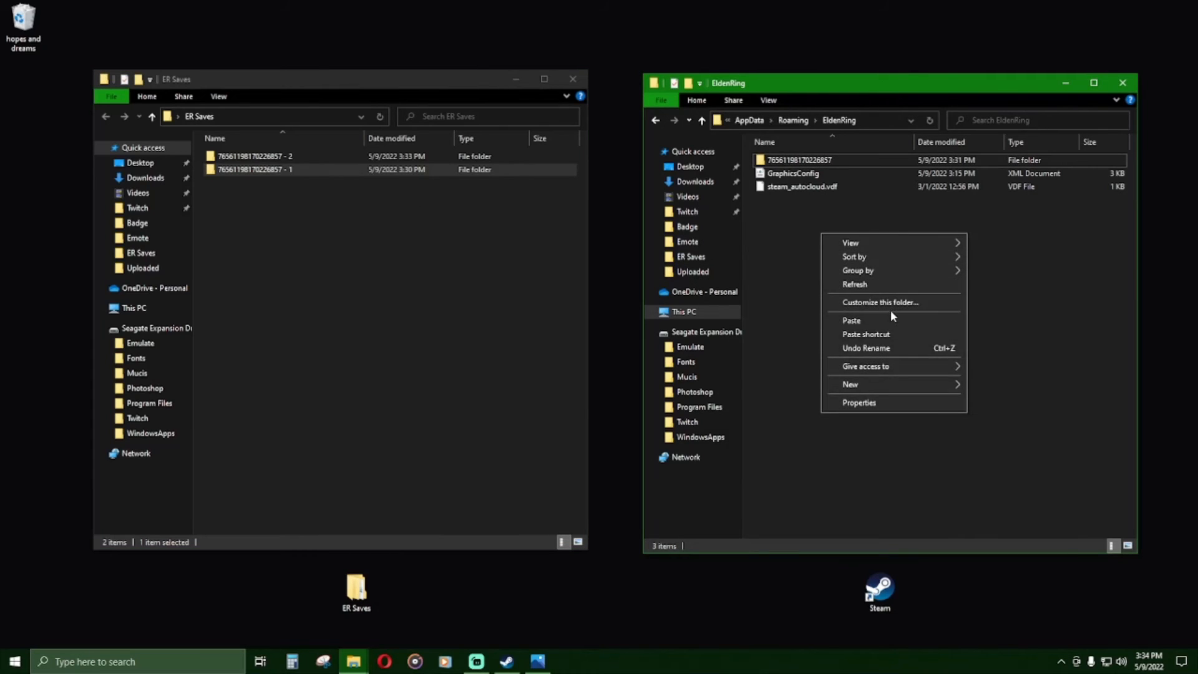
{"action": "left_click", "coordinate": [850, 320]}
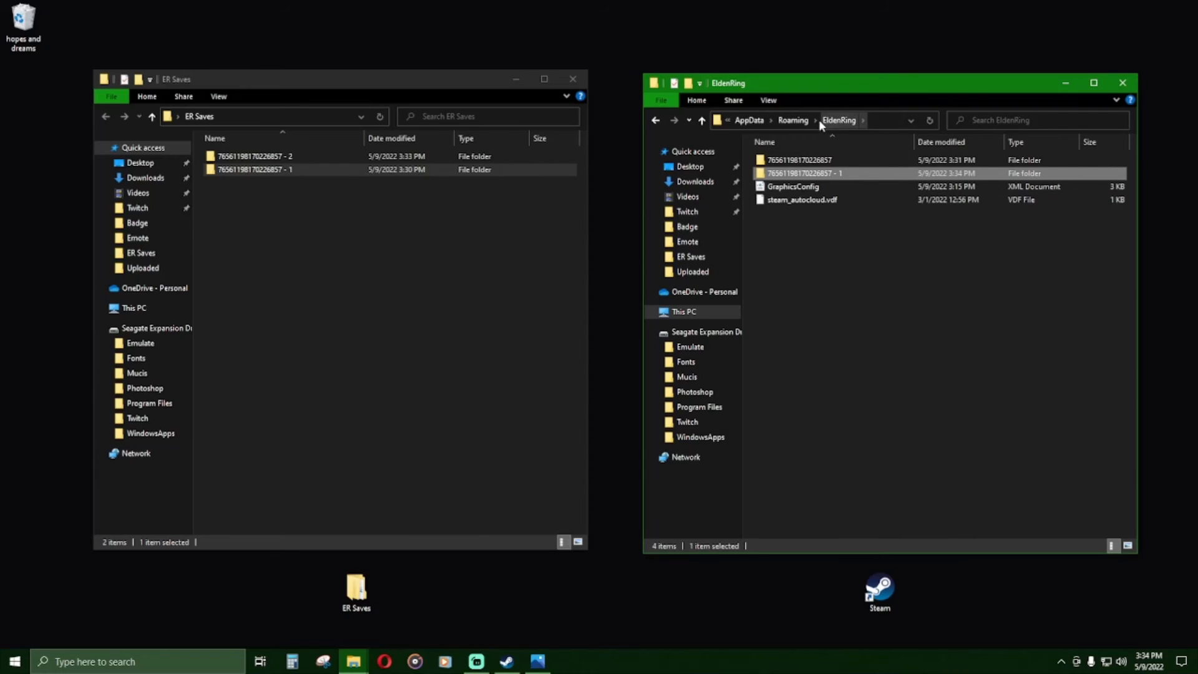
{"action": "mouse_move", "coordinate": [844, 127]}
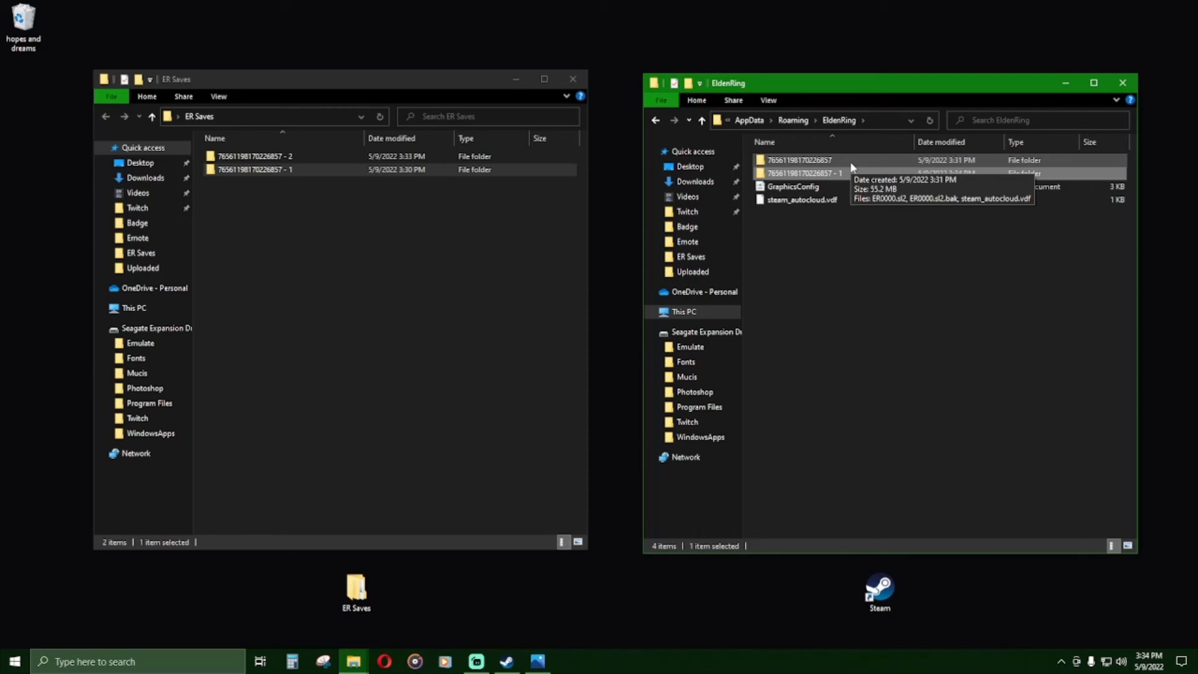
Step: Delete the original save folder and start renaming the pasted ' - 1' copy
{"action": "right_click", "coordinate": [798, 159]}
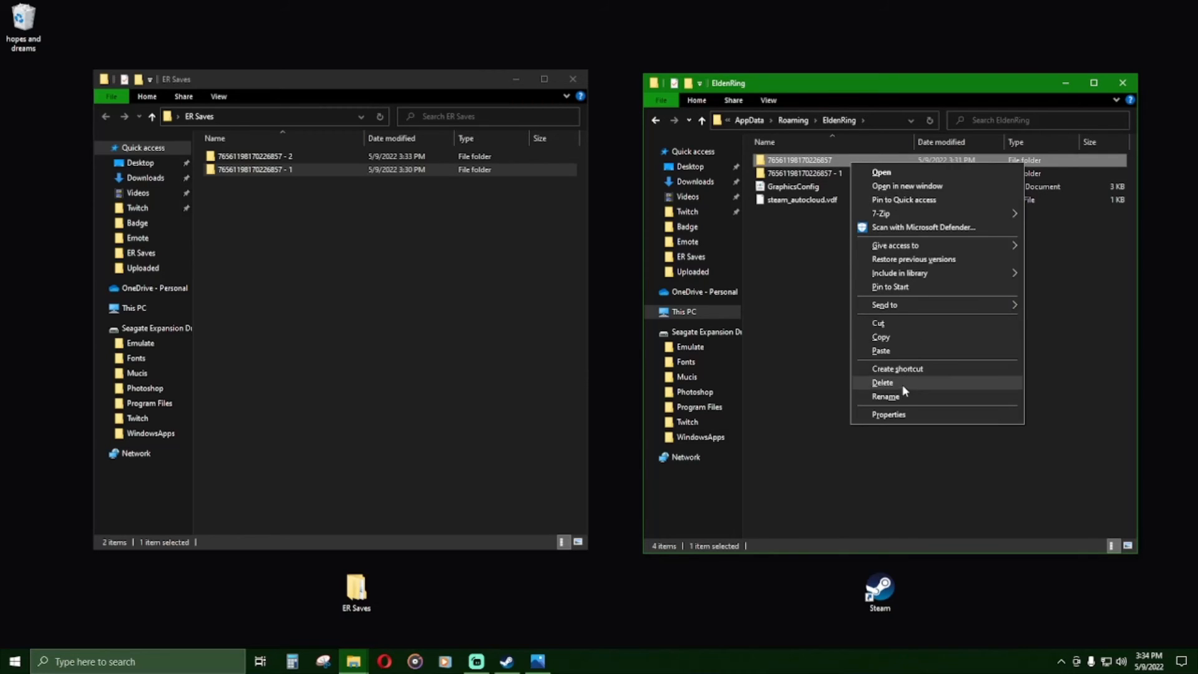
{"action": "left_click", "coordinate": [882, 382]}
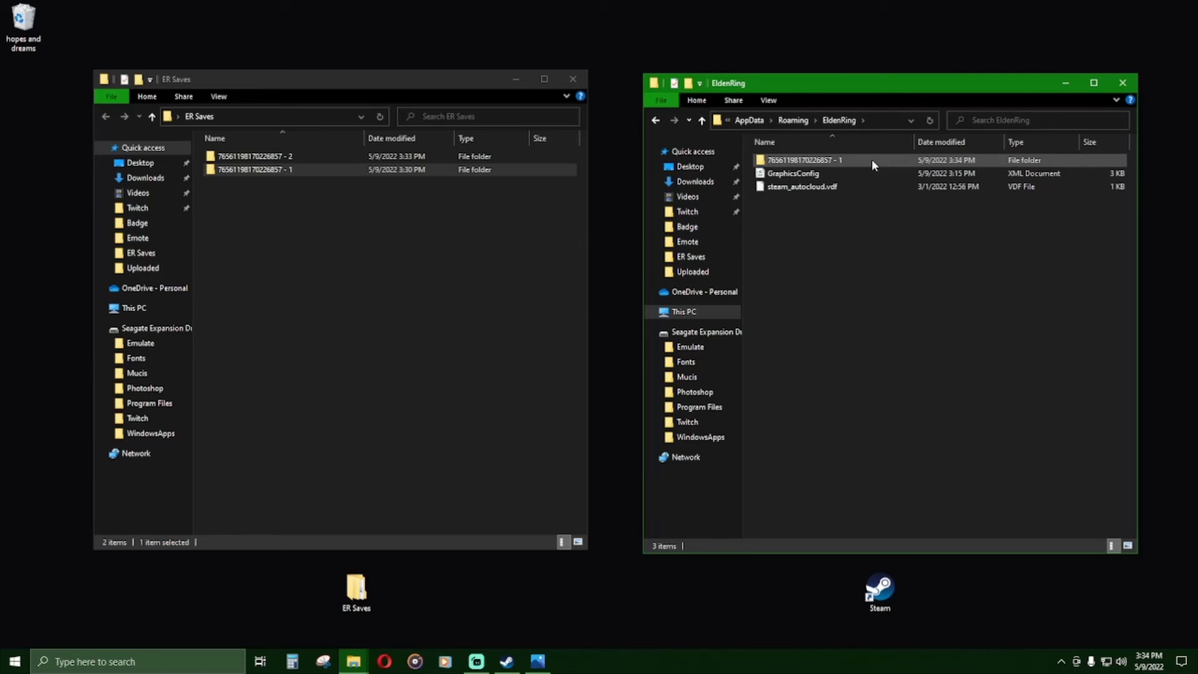
{"action": "right_click", "coordinate": [803, 160]}
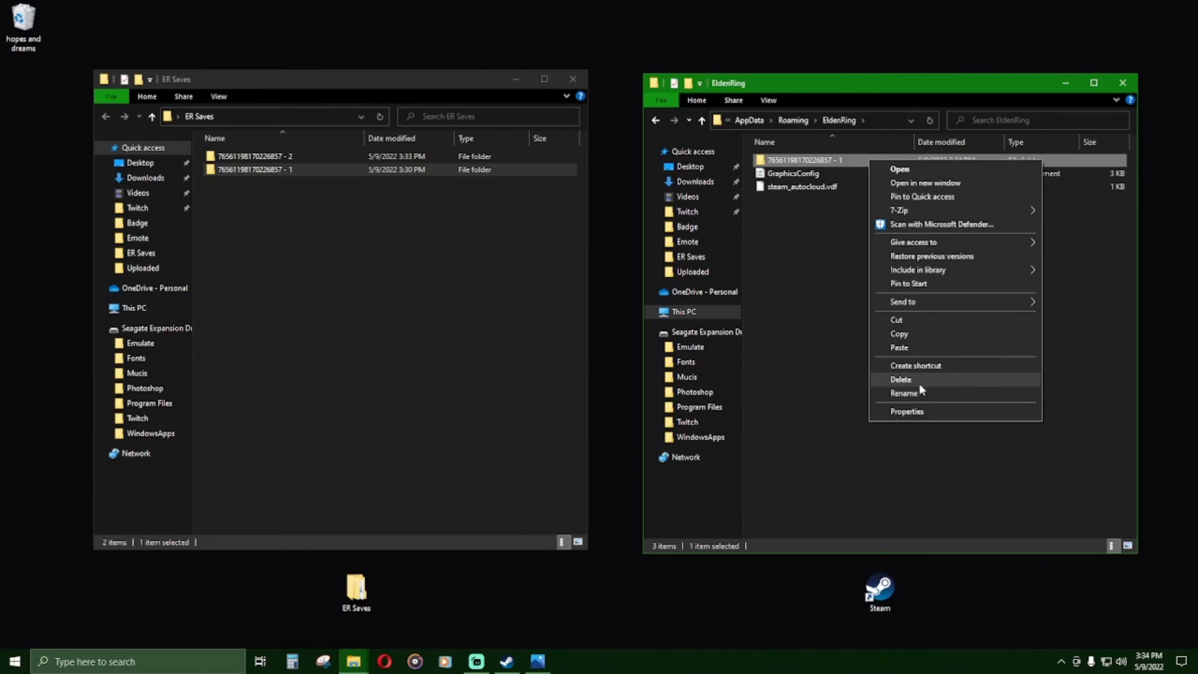
{"action": "left_click", "coordinate": [904, 392]}
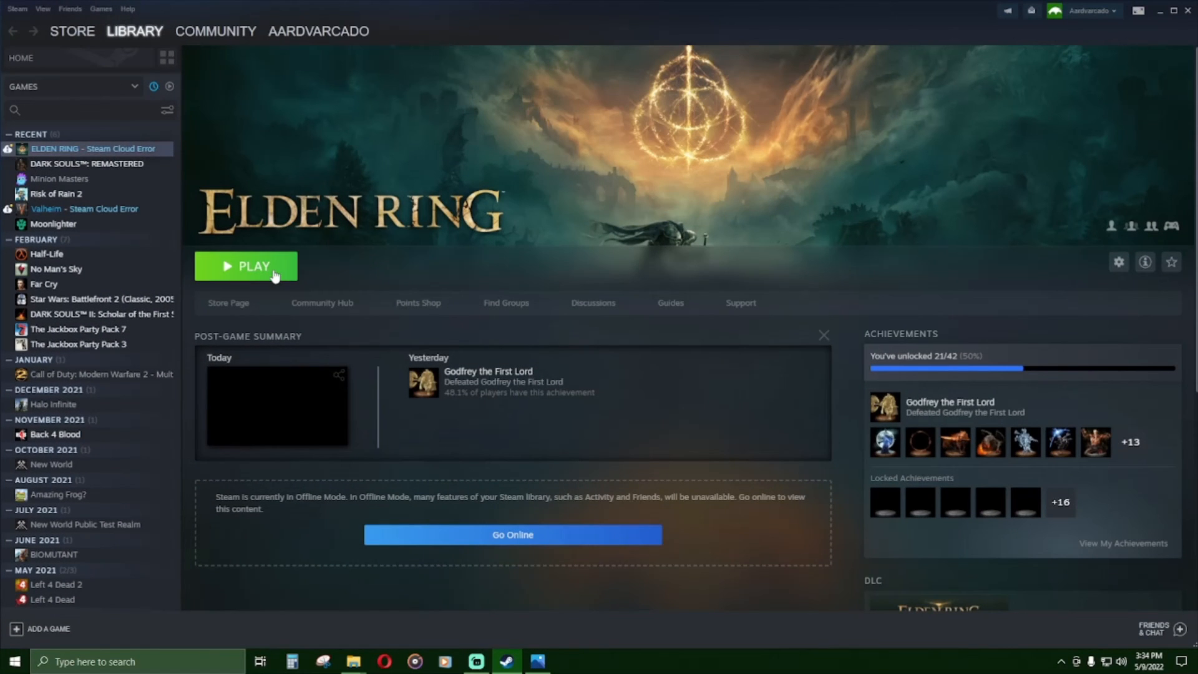
Step: Start ELDEN RING with the PLAY button in the Steam Library
{"action": "left_click", "coordinate": [245, 266]}
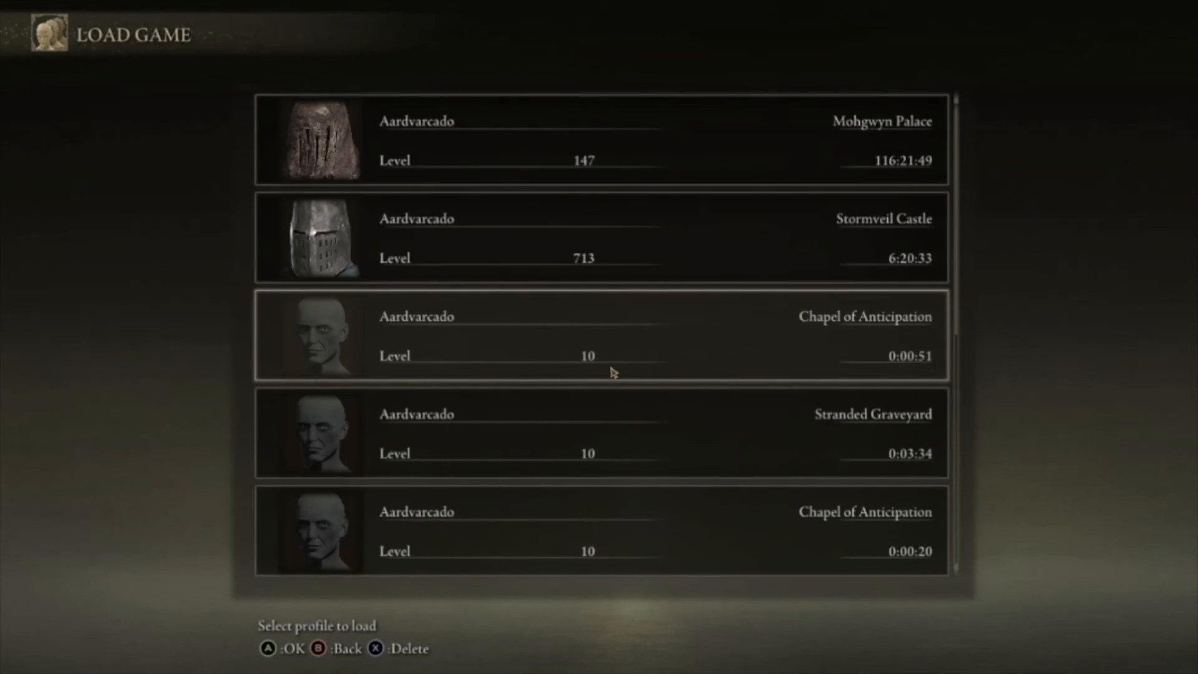
Step: Leave the load list showing the restored Mohgwyn Palace and Stormveil Castle characters, returning to the title screen
{"action": "key", "text": "Escape"}
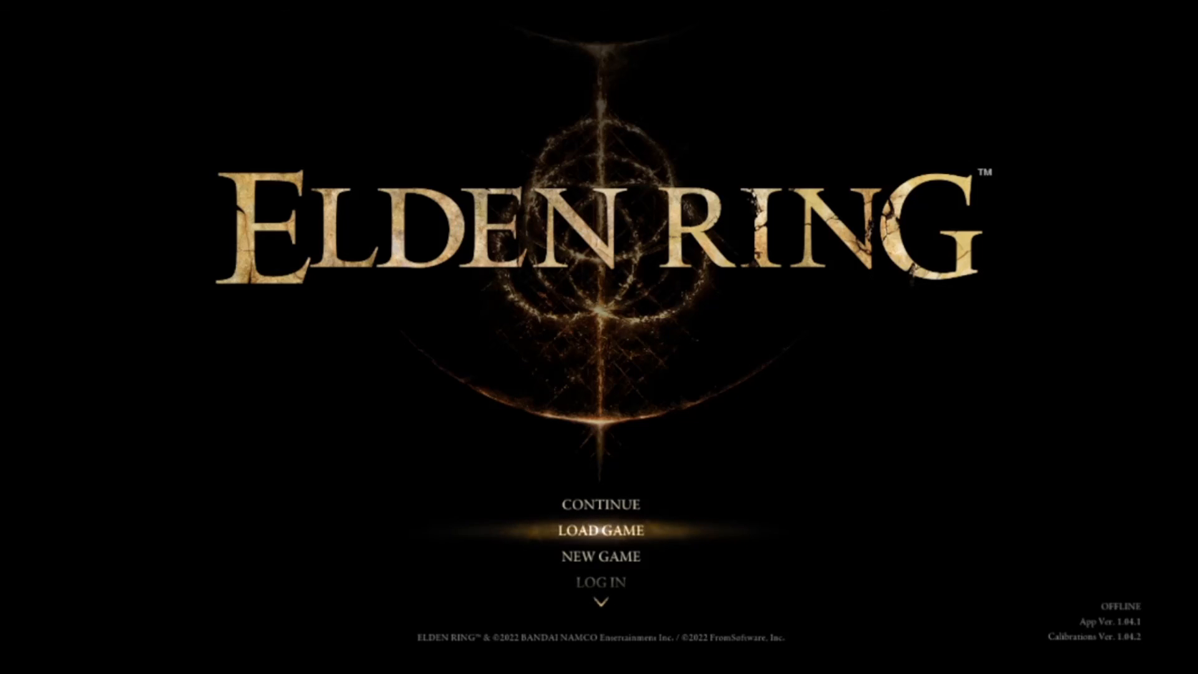